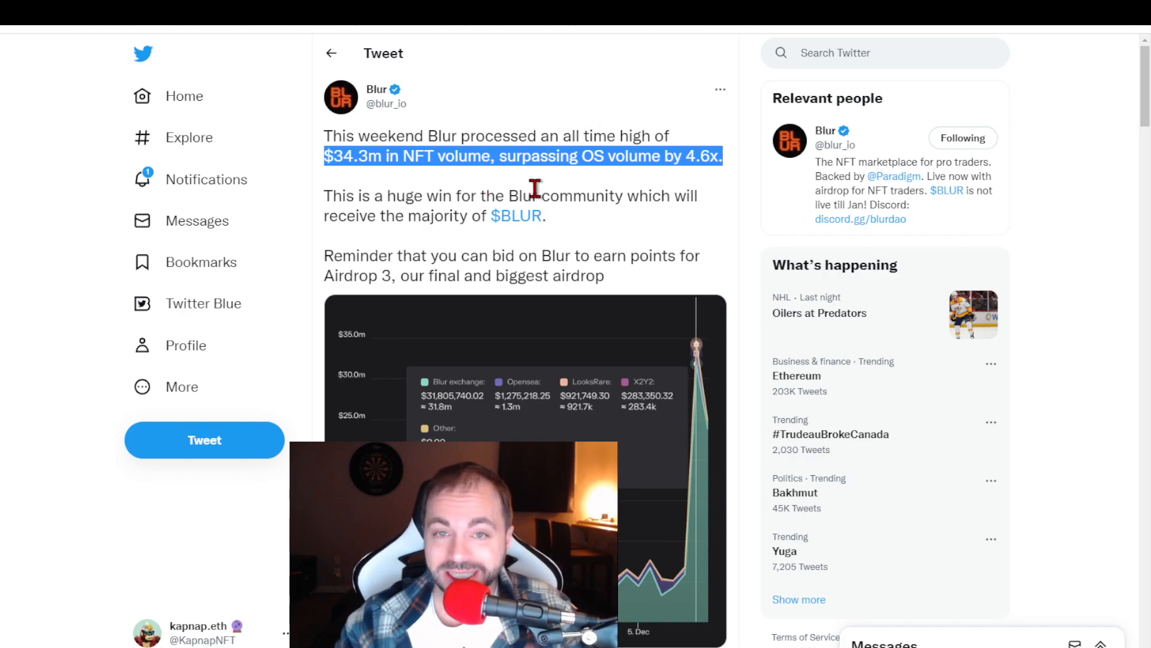
pyautogui.moveTo(405, 190)
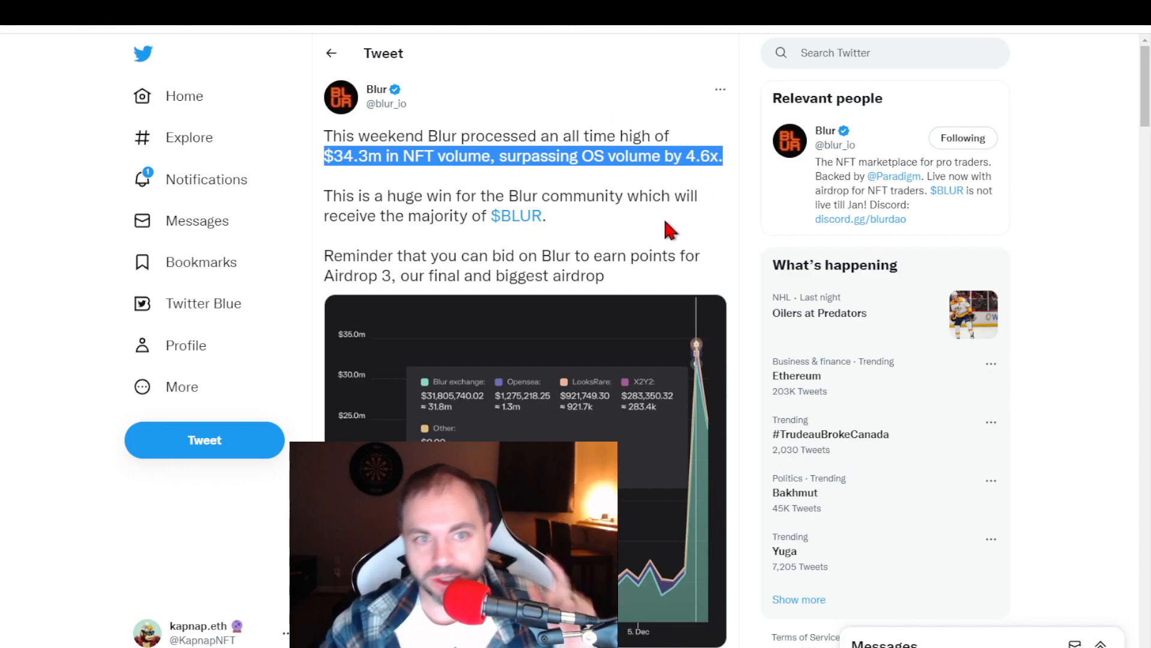
pyautogui.moveTo(630, 245)
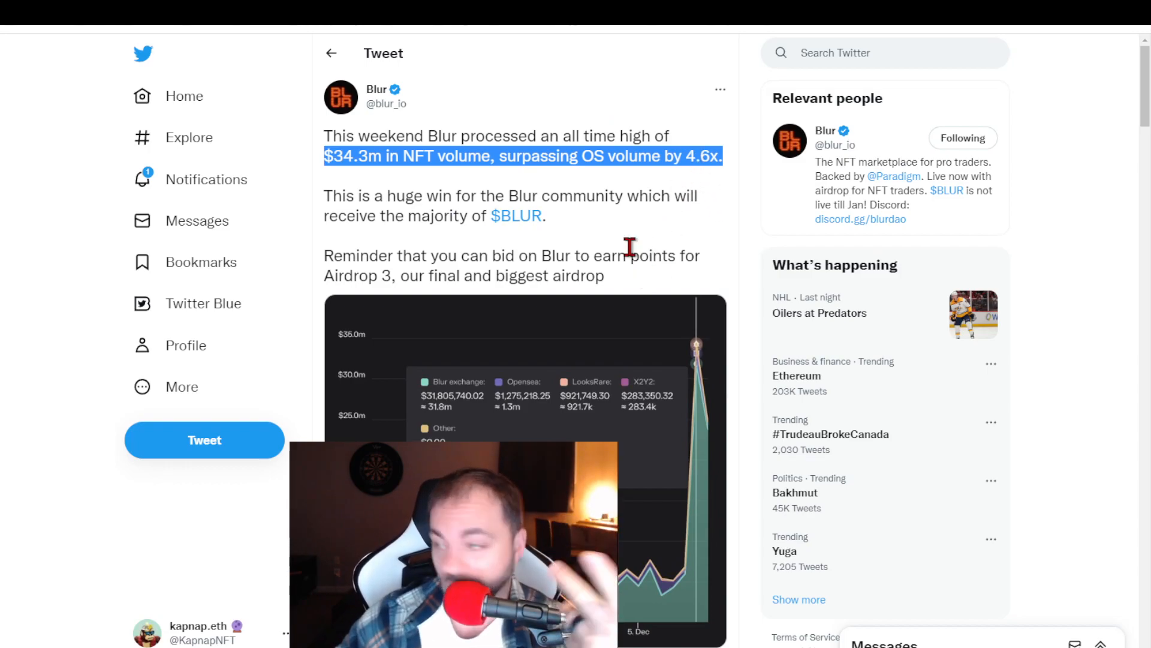
# Step: Highlight the Airdrop 2 note about legitimate traders caught by wash-trading filters
pyautogui.scroll(-3)
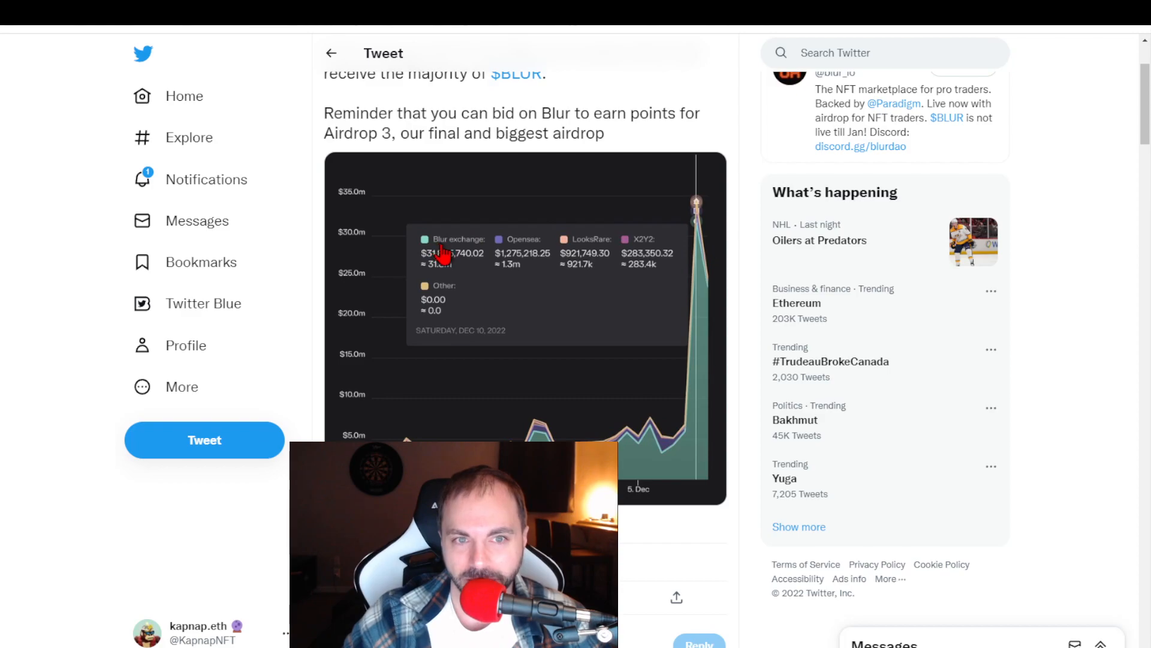
pyautogui.moveTo(671, 443)
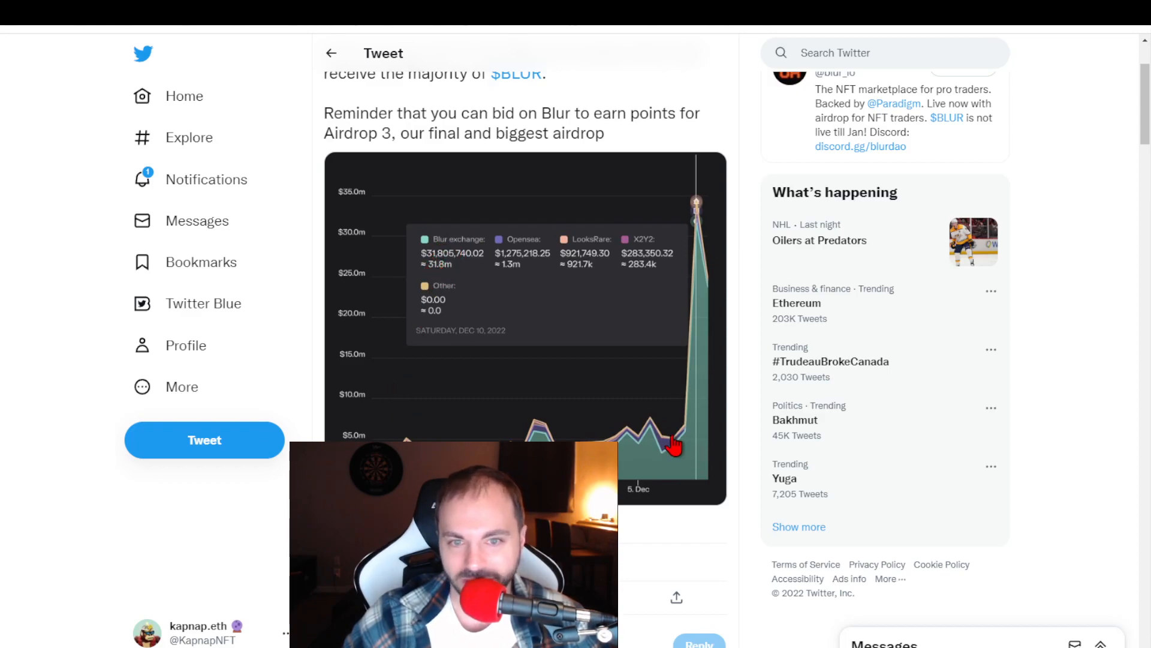
pyautogui.moveTo(682, 273)
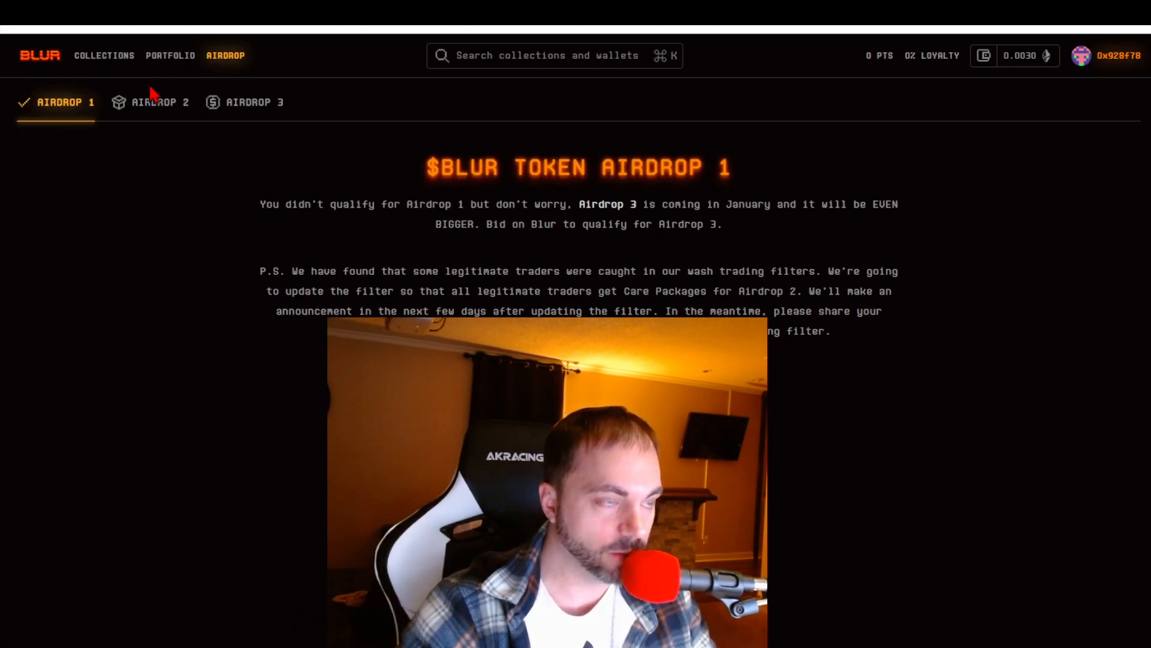
pyautogui.click(159, 102)
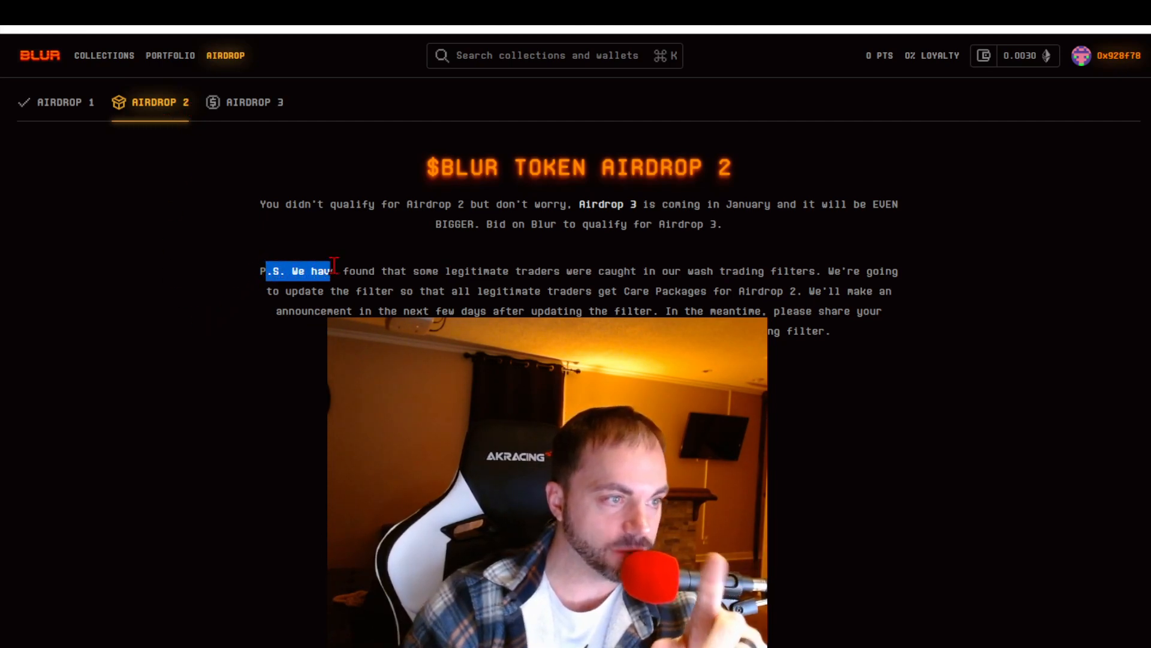
pyautogui.moveTo(335, 270); pyautogui.dragTo(764, 276)
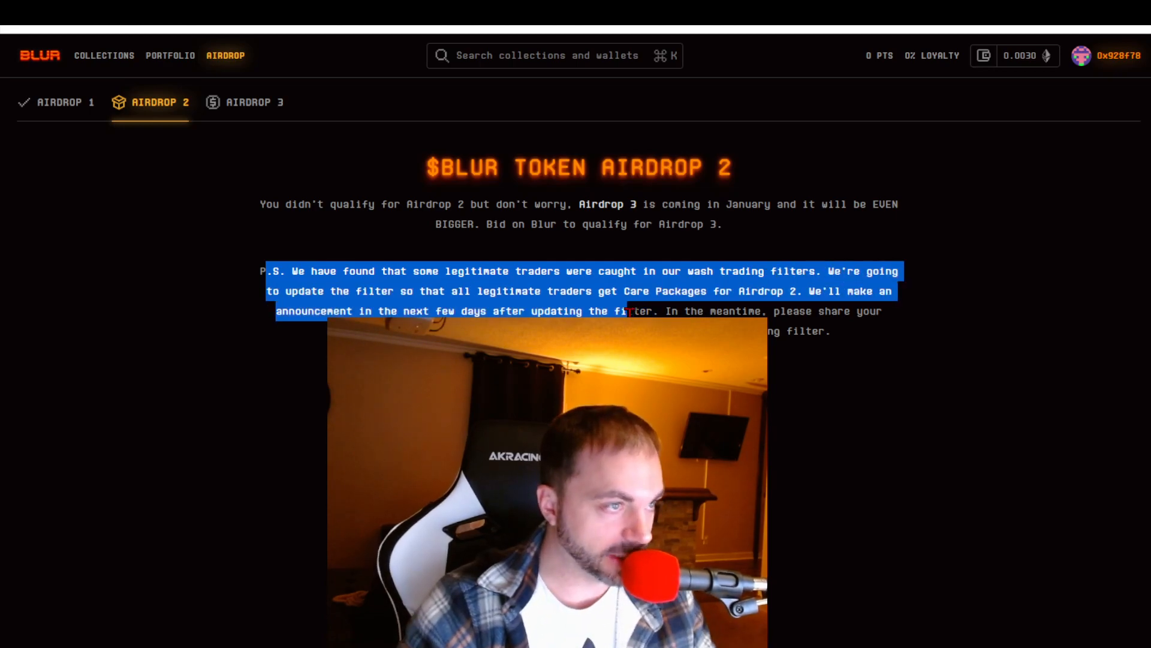
# Step: View the Airdrop 3 bid points leaderboard table
pyautogui.click(255, 102)
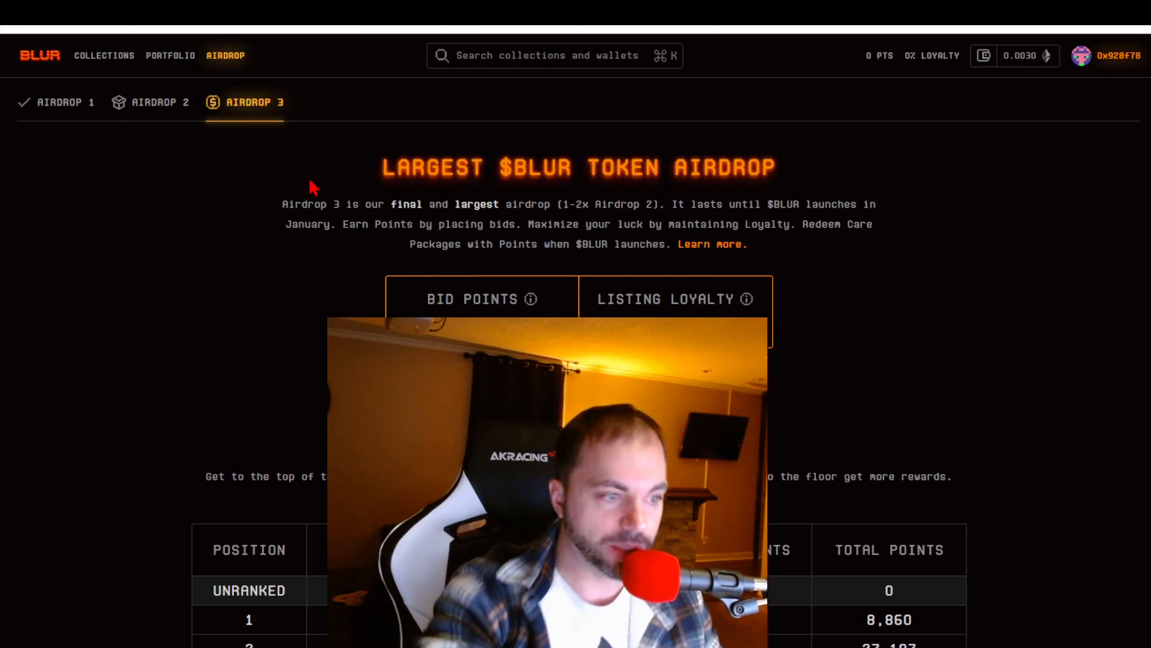
pyautogui.scroll(-3)
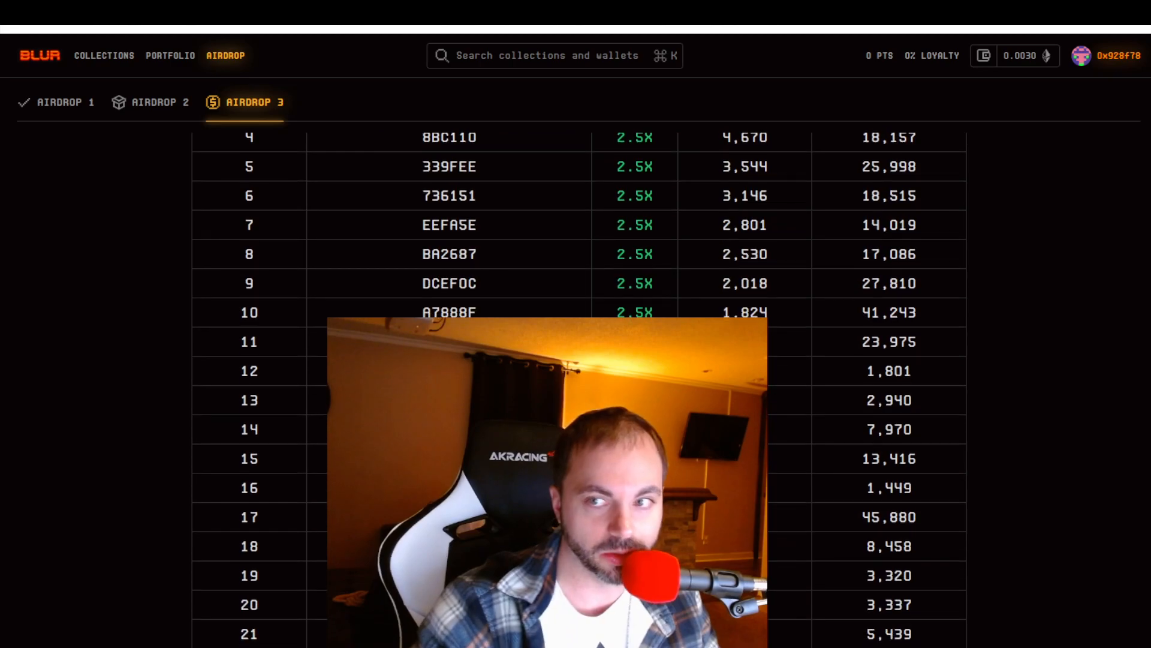
pyautogui.scroll(-3)
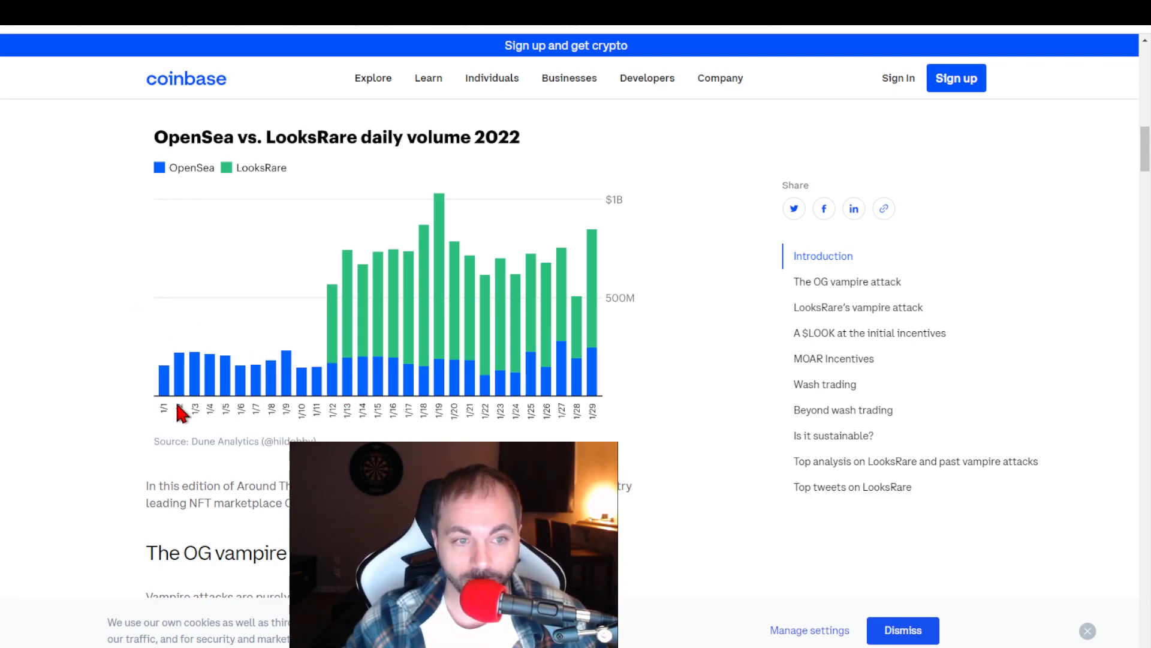
# Step: Bring the OpenSea vs. LooksRare 2022 daily volume chart into view in the Coinbase article
pyautogui.scroll(-3)
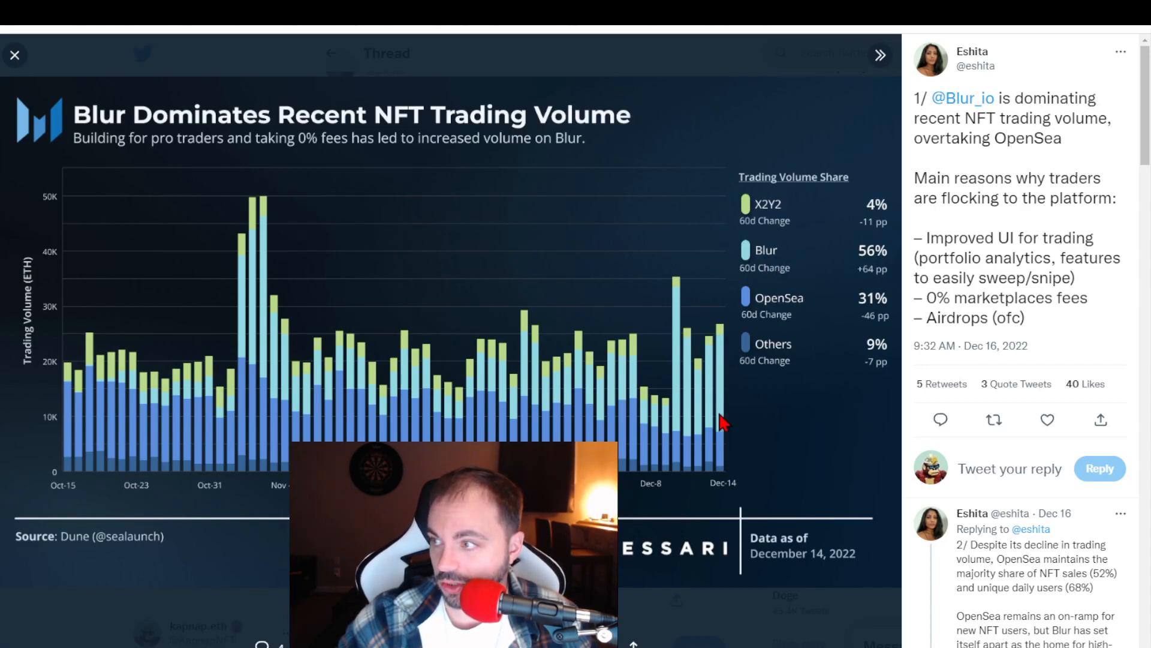
pyautogui.moveTo(580, 415)
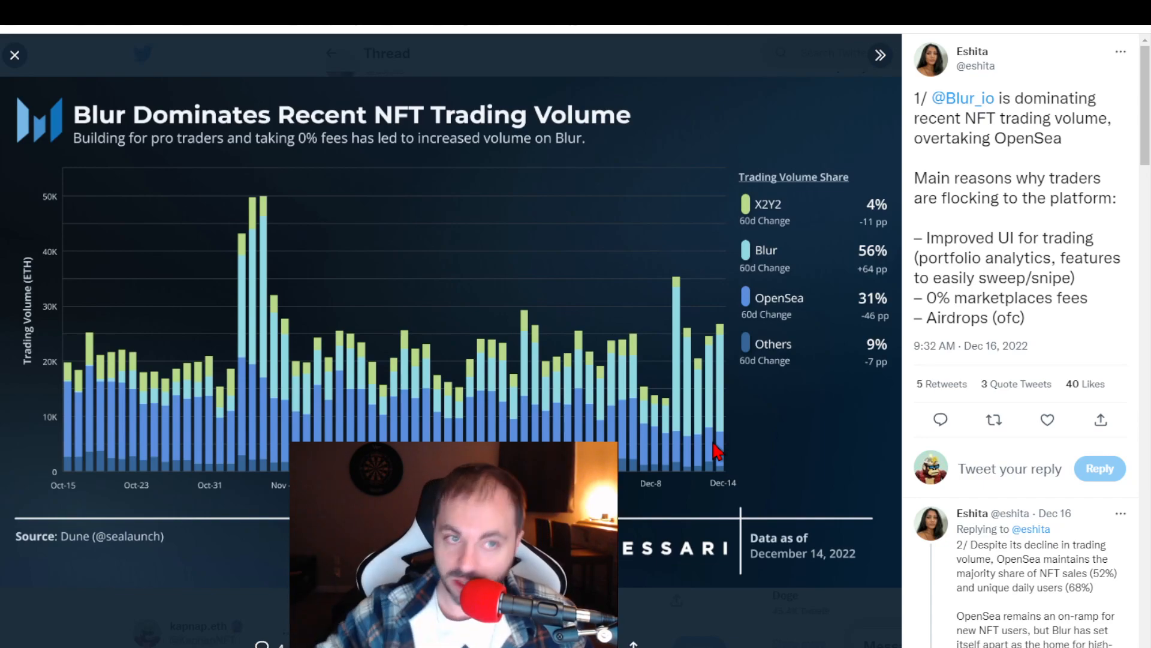
# Step: Highlight tweet 2/ sentences on OpenSea's majority sales share and Blur's high-volume traders
pyautogui.click(14, 54)
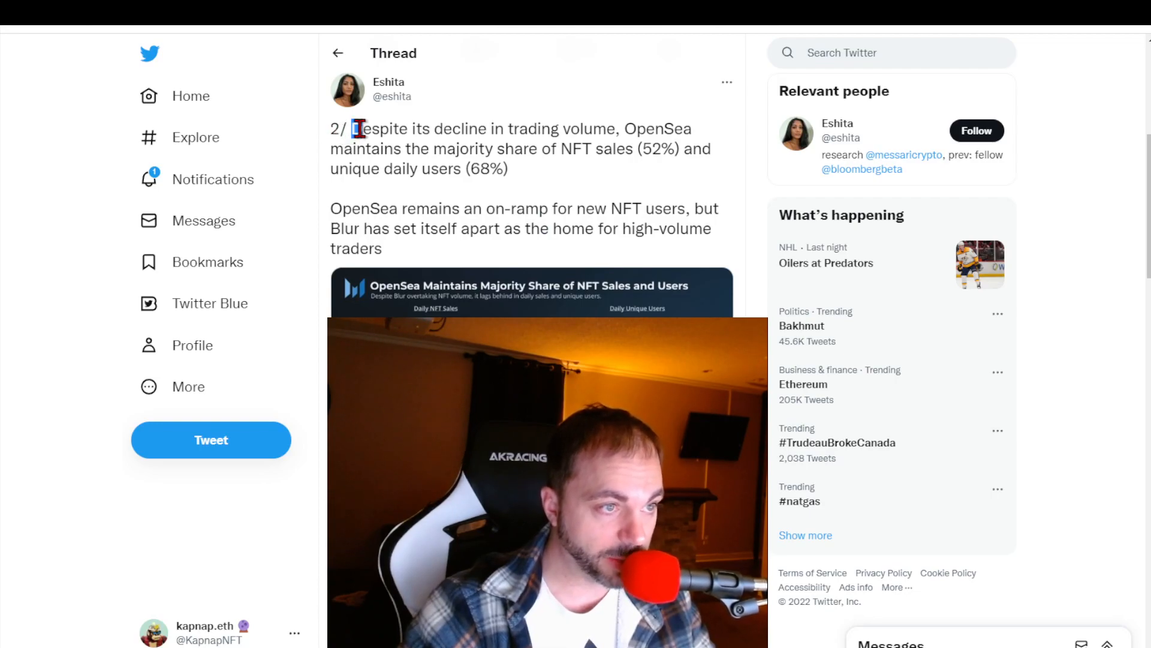
pyautogui.moveTo(354, 128); pyautogui.dragTo(478, 156)
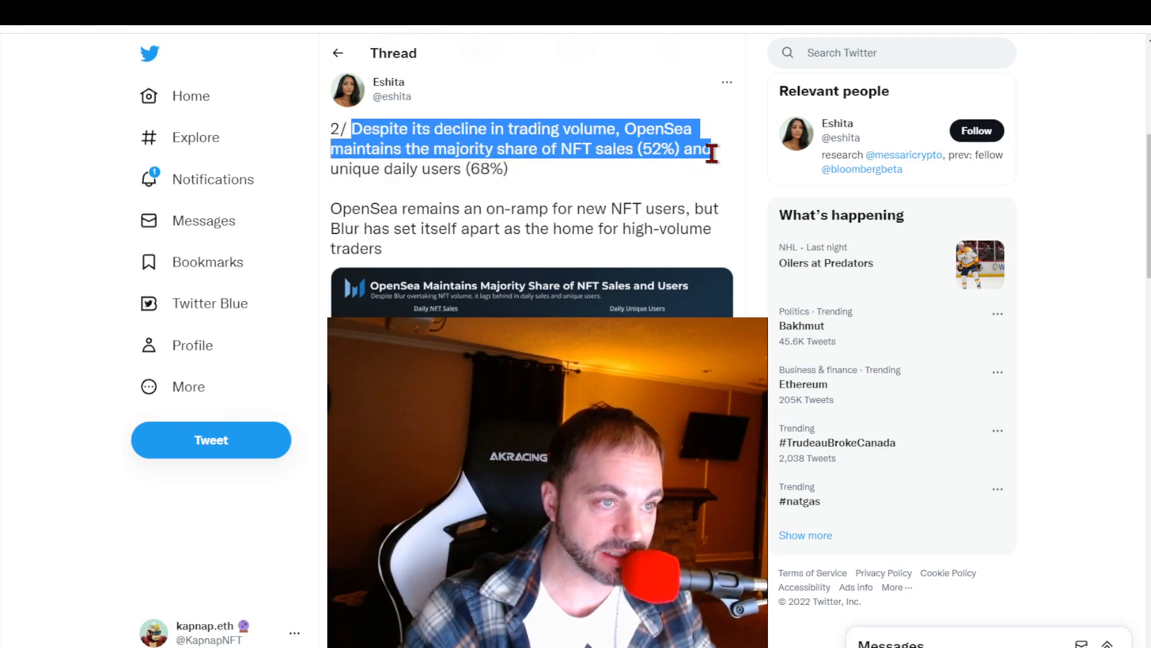
pyautogui.moveTo(713, 153); pyautogui.dragTo(506, 169)
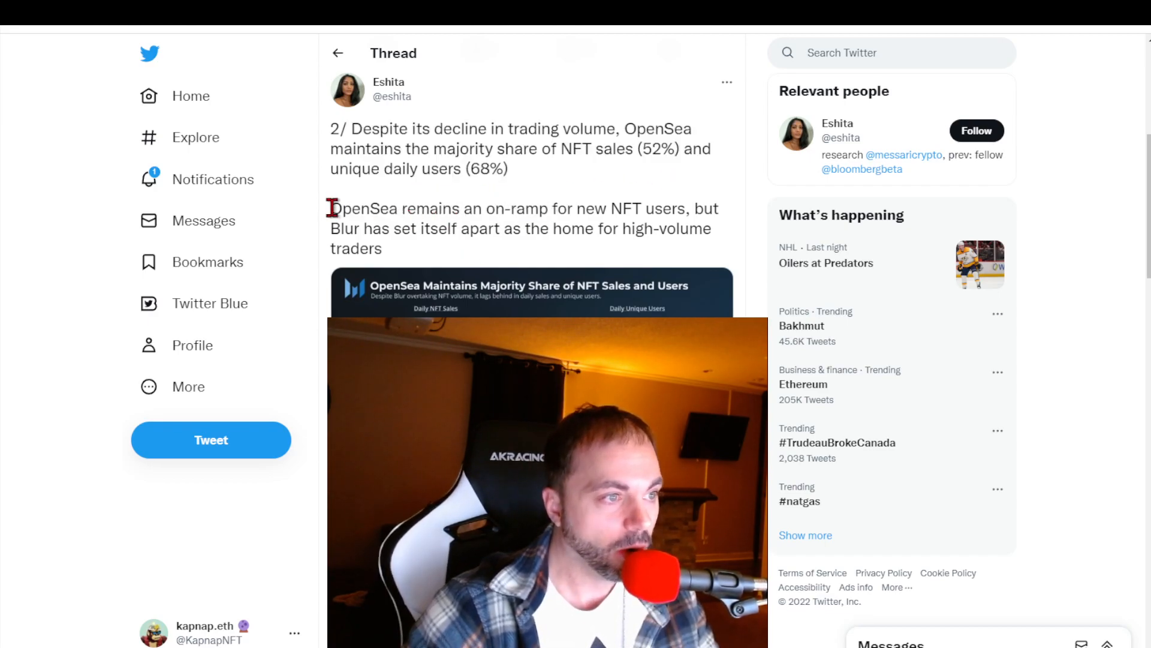
pyautogui.moveTo(329, 207); pyautogui.dragTo(686, 227)
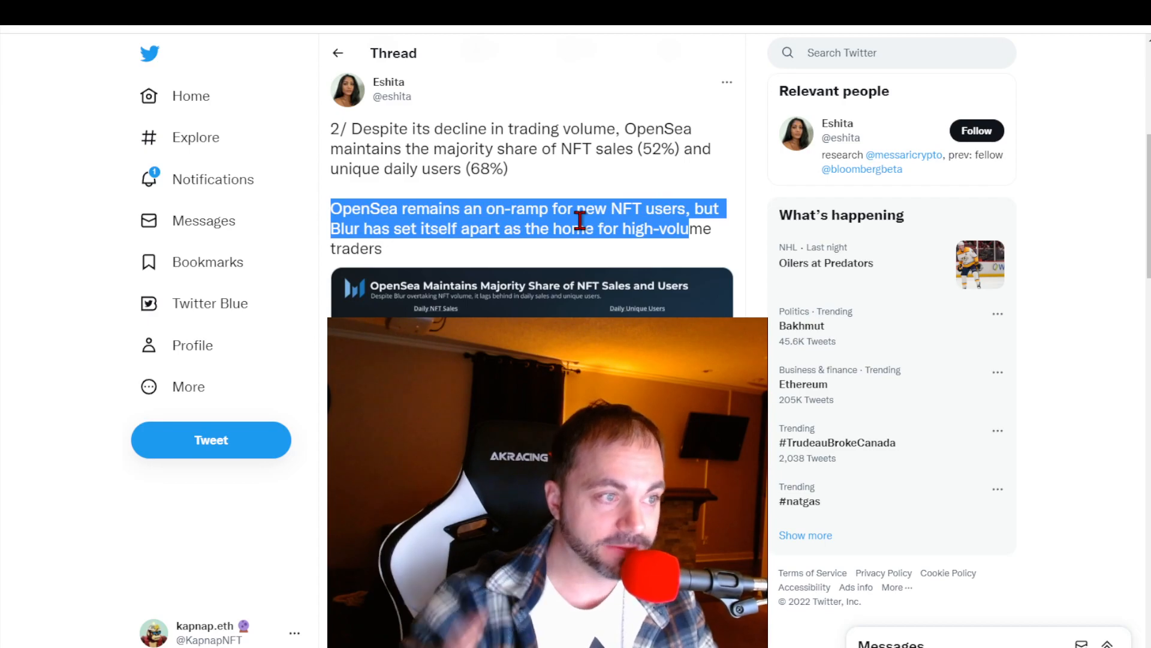
pyautogui.scroll(-3)
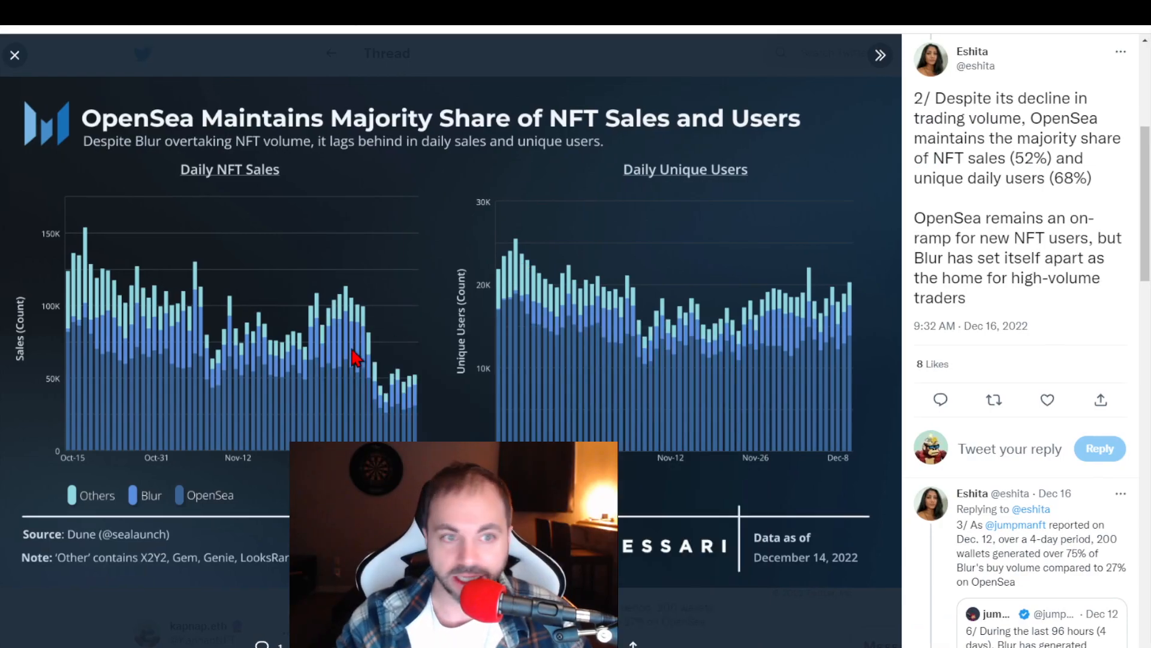
pyautogui.moveTo(696, 228)
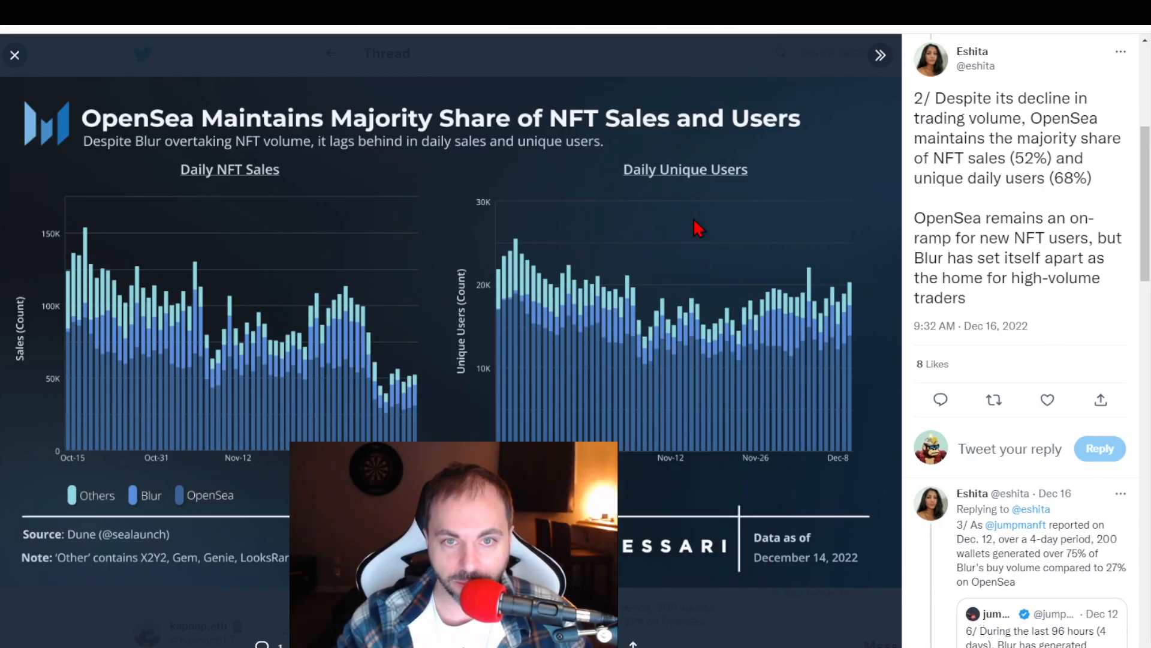
pyautogui.moveTo(865, 331)
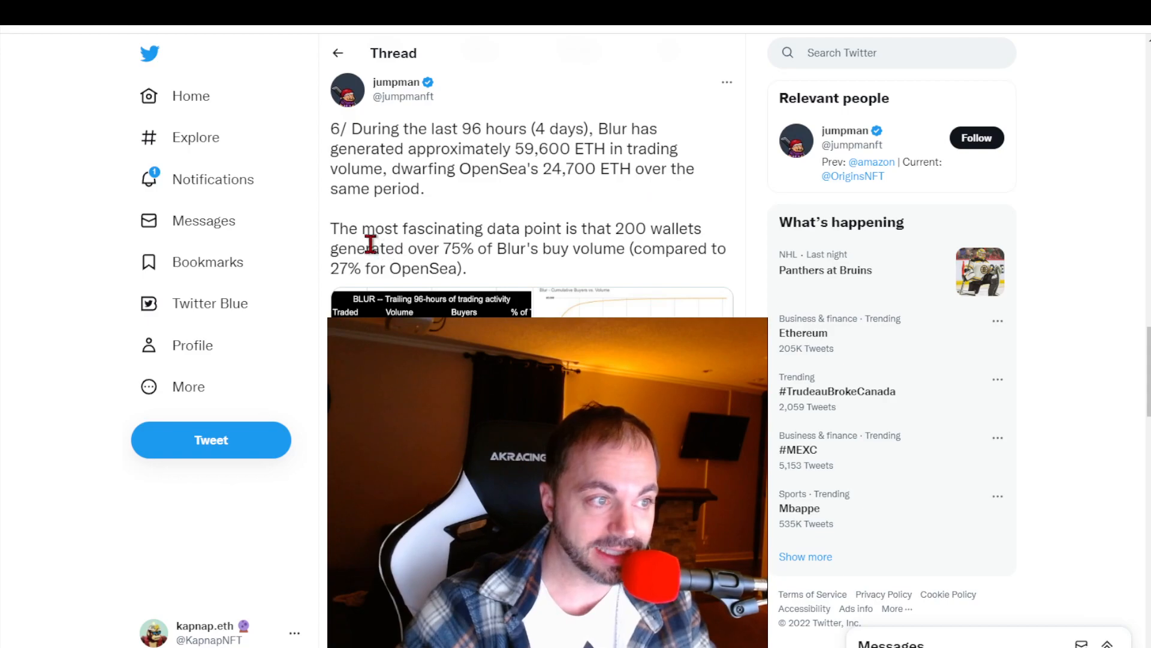
# Step: Highlight the sentence stating 200 wallets generated over 75% of Blur's buy volume
pyautogui.moveTo(331, 228); pyautogui.dragTo(695, 228)
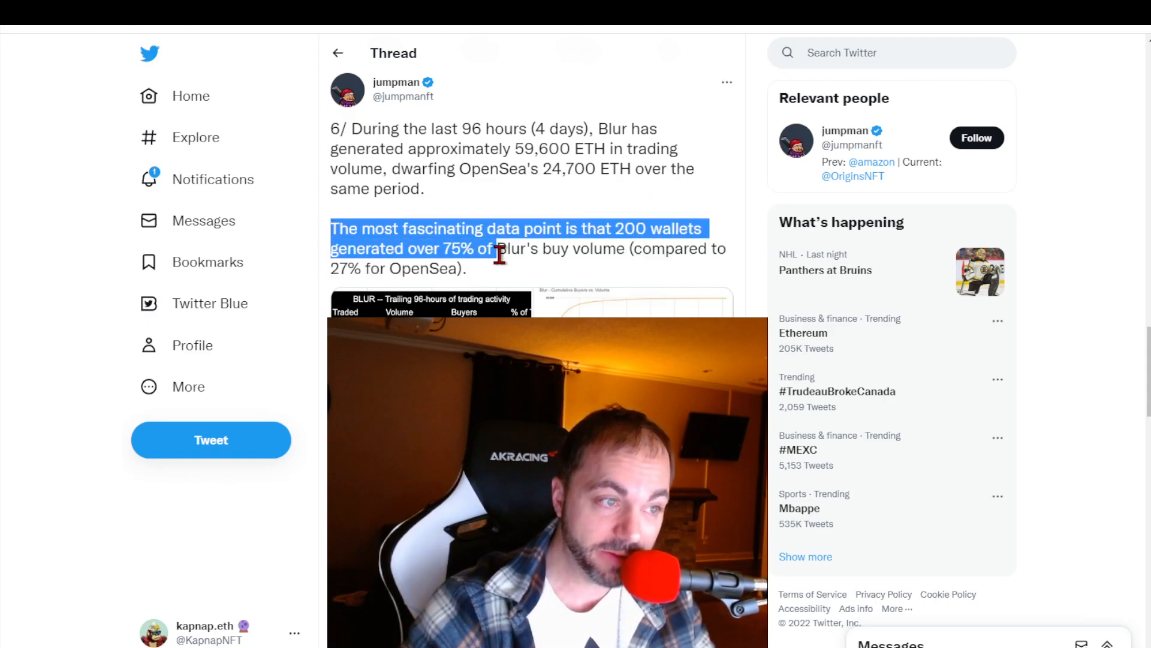
pyautogui.moveTo(496, 254); pyautogui.dragTo(463, 267)
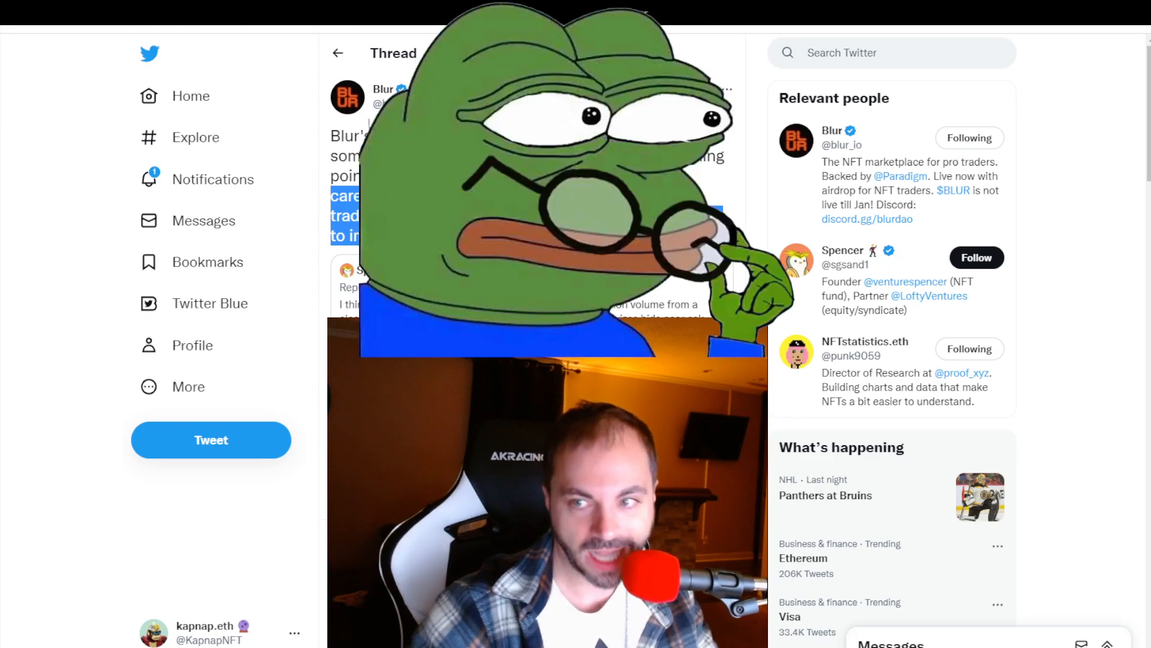
# Step: Read down Blur's thread to the 'I see no problem here' reply about repeated same-address trades
pyautogui.scroll(-3)
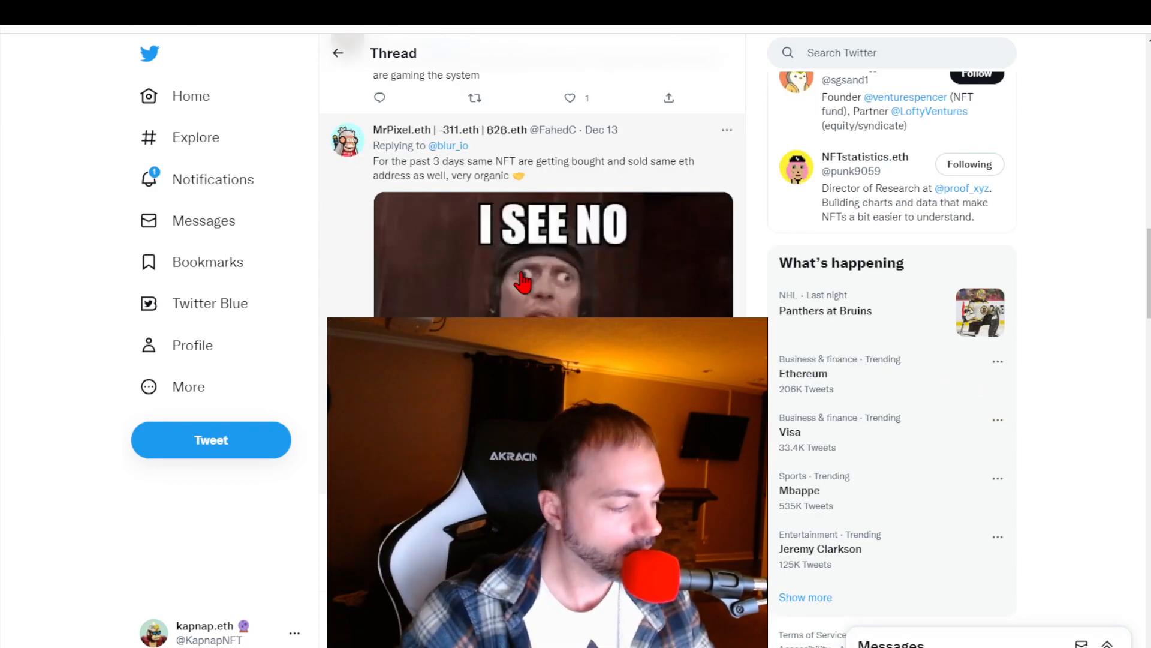
pyautogui.scroll(-3)
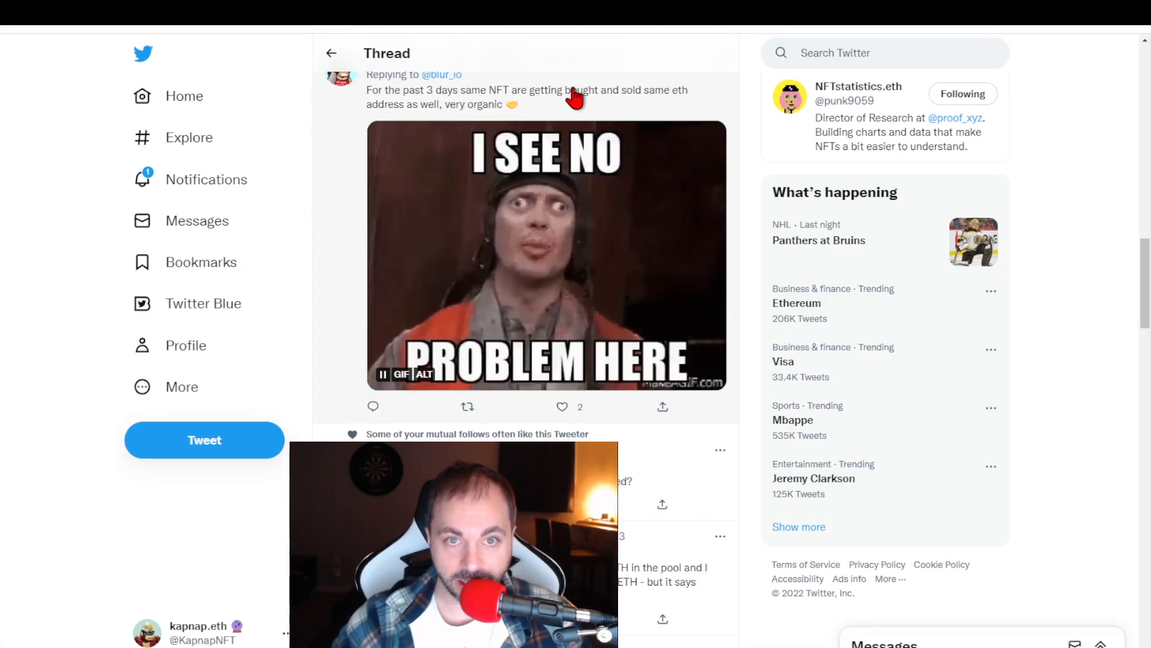
pyautogui.moveTo(454, 198)
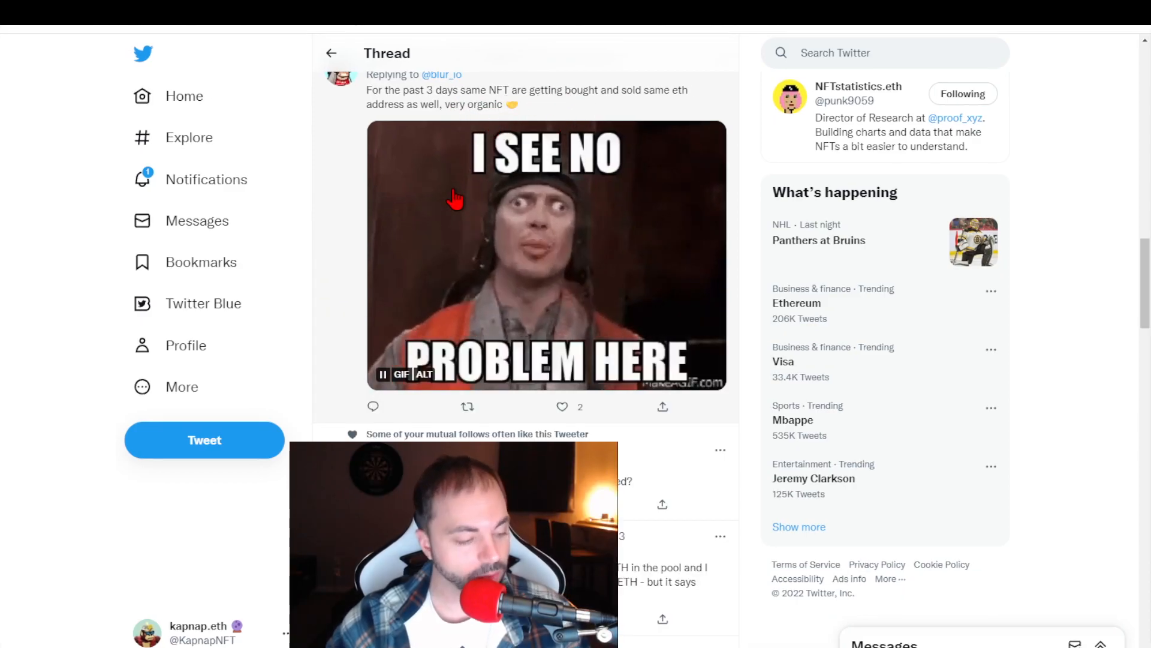
pyautogui.scroll(-3)
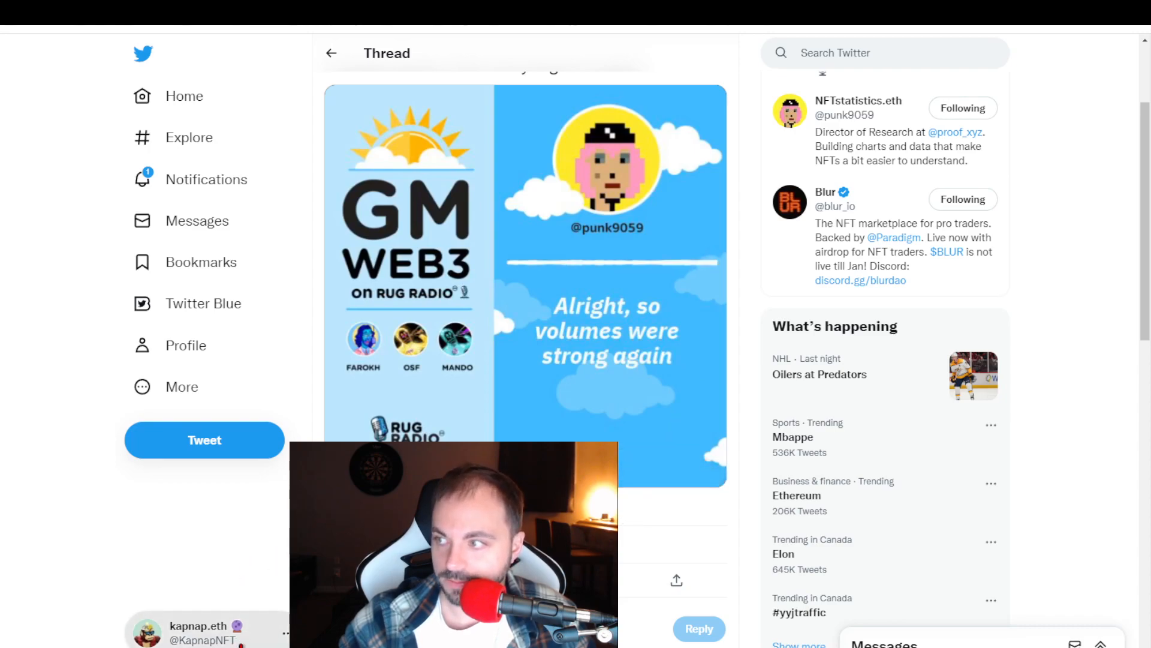
# Step: Play the GM Web3 Rug Radio podcast clip about strong volumes, then pause it
pyautogui.click(600, 420)
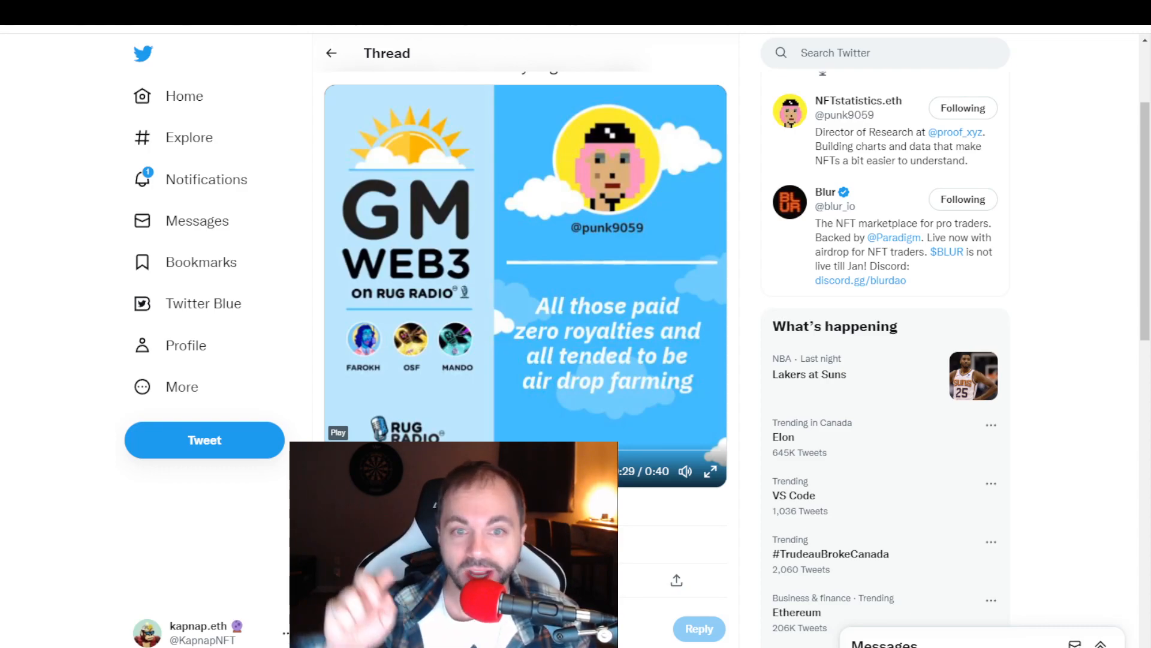
pyautogui.click(338, 431)
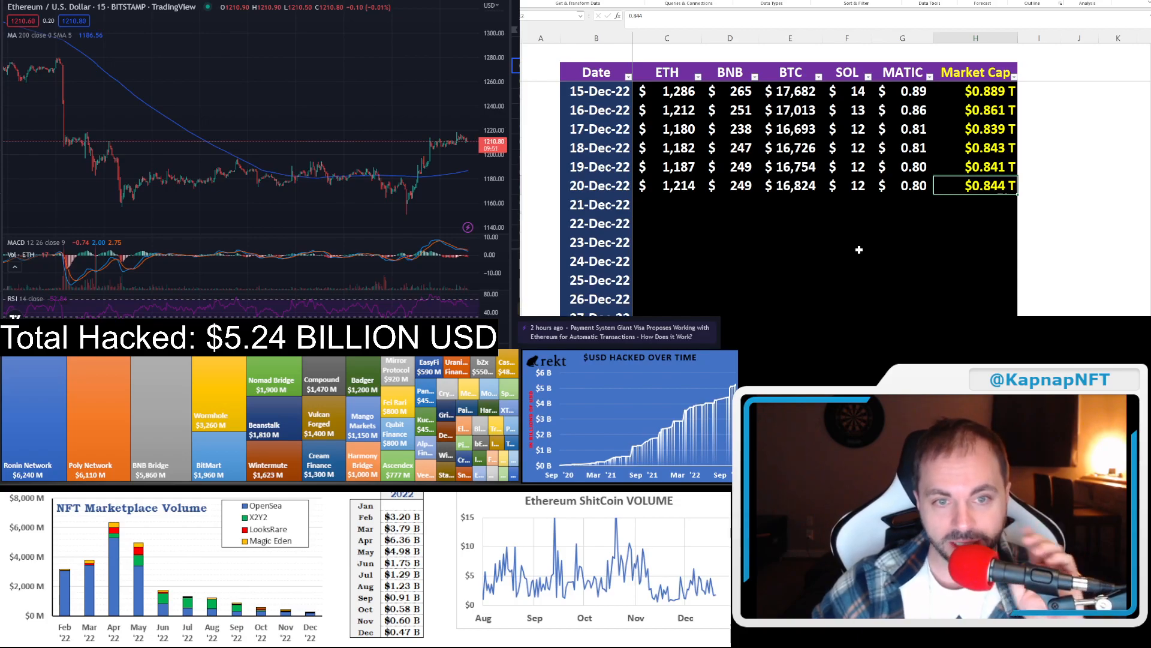
pyautogui.moveTo(789, 231)
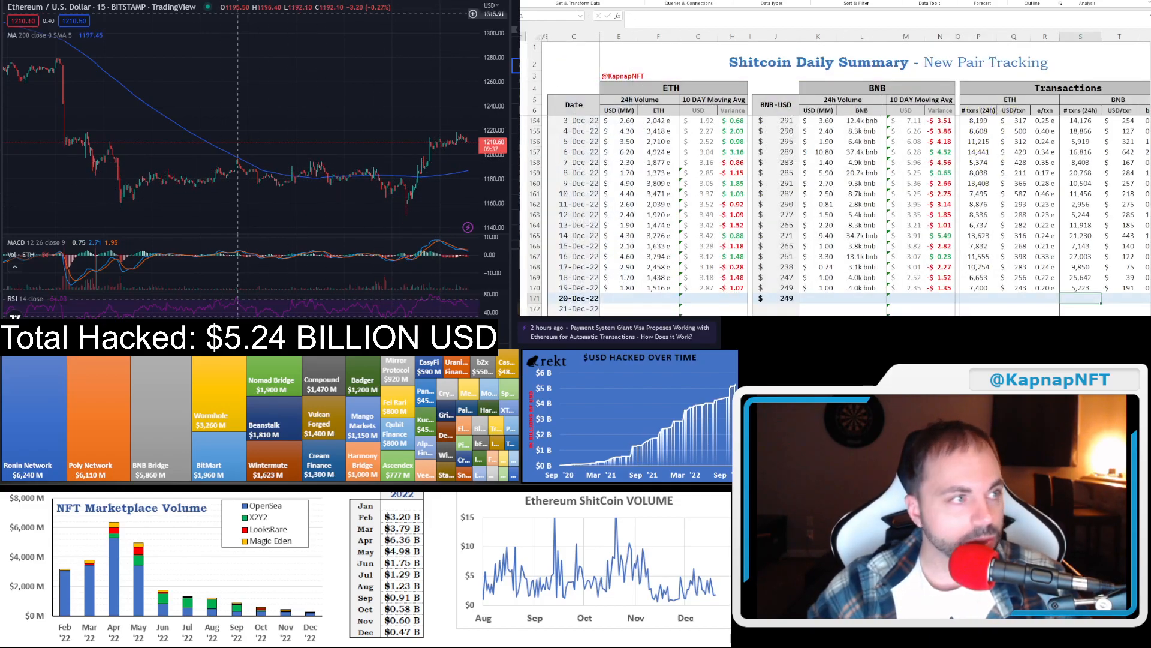
# Step: Update the 20-Dec ETH volume and transaction cells, then move to the NFT marketplace volume sheet
pyautogui.click(293, 54)
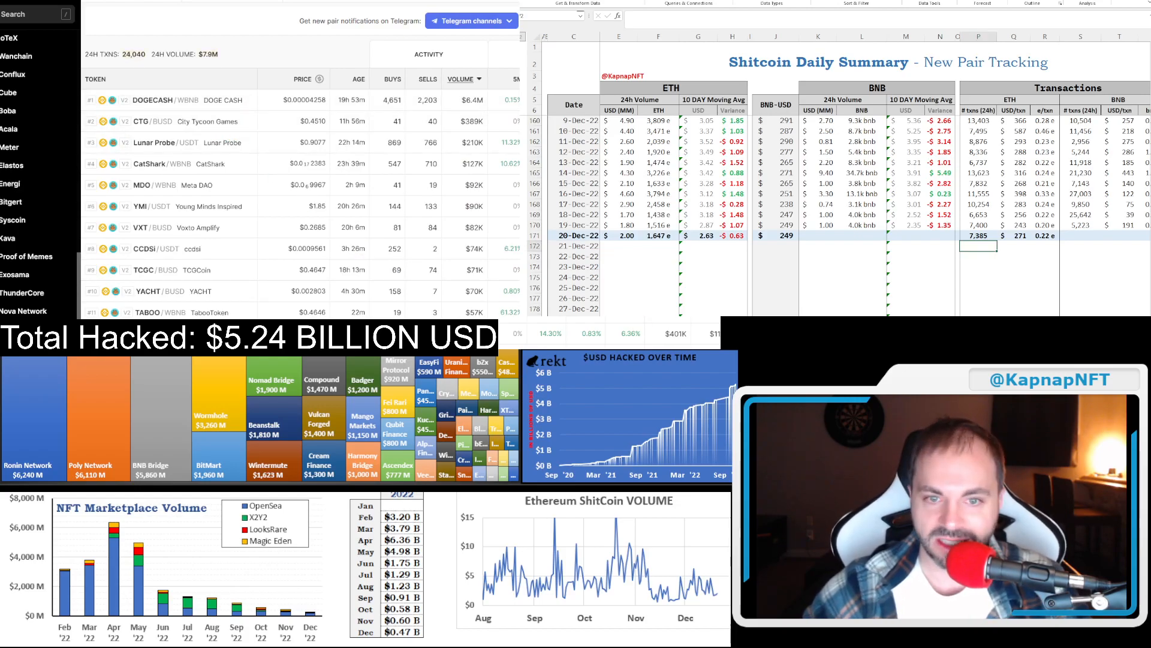
pyautogui.click(817, 235)
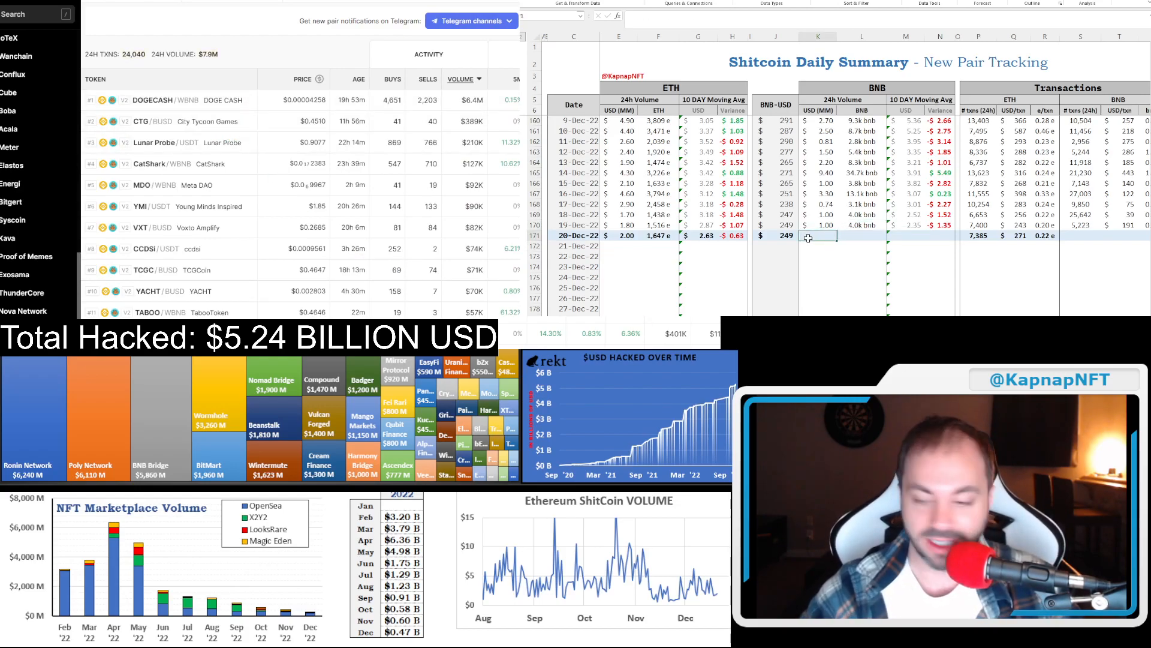
pyautogui.click(861, 237)
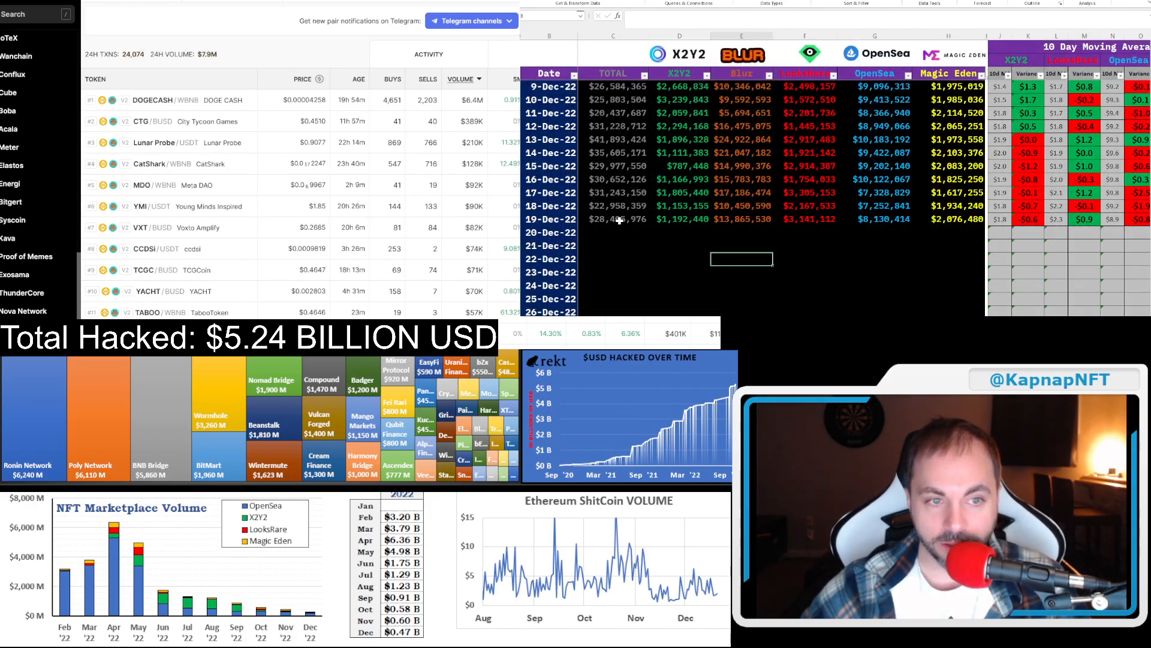
# Step: Check the 19-Dec marketplace volume total formula, then move to the commodities sheet
pyautogui.click(613, 218)
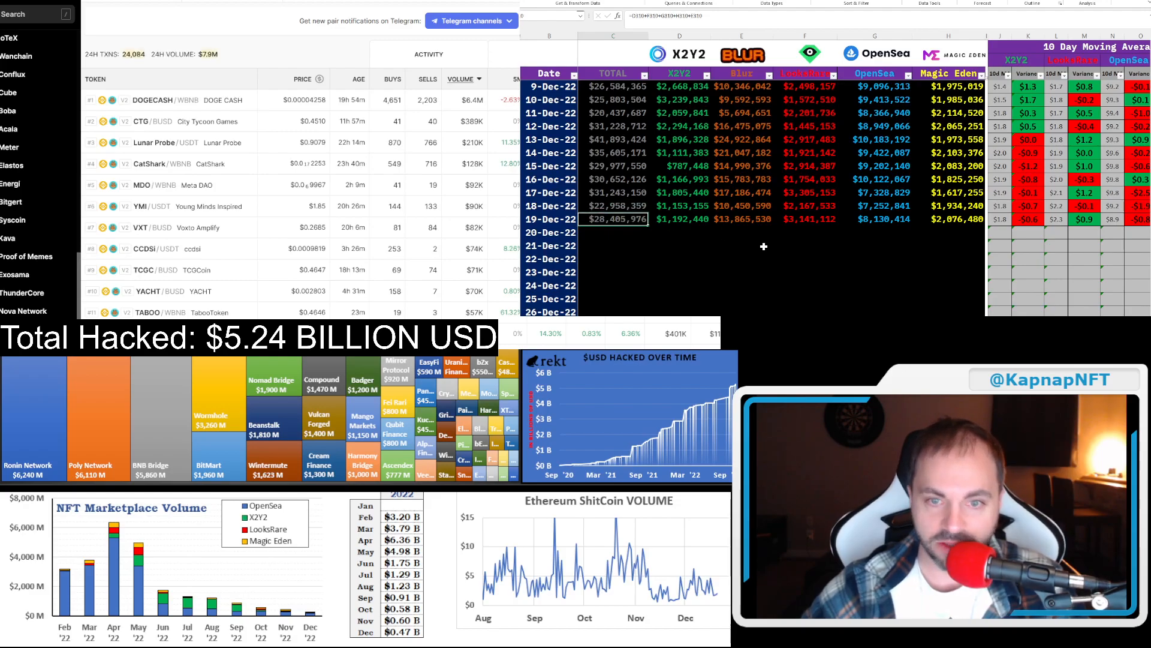
pyautogui.click(742, 218)
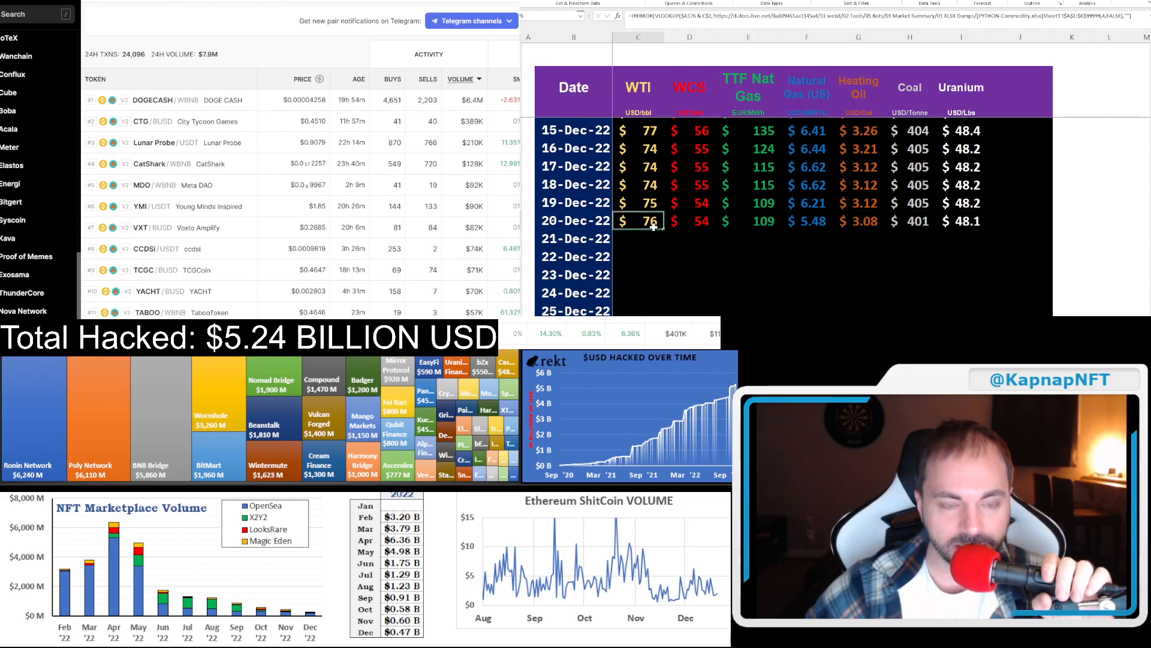
# Step: Check the 20-Dec WCS price, then move to the NFT floor price sheet
pyautogui.click(688, 220)
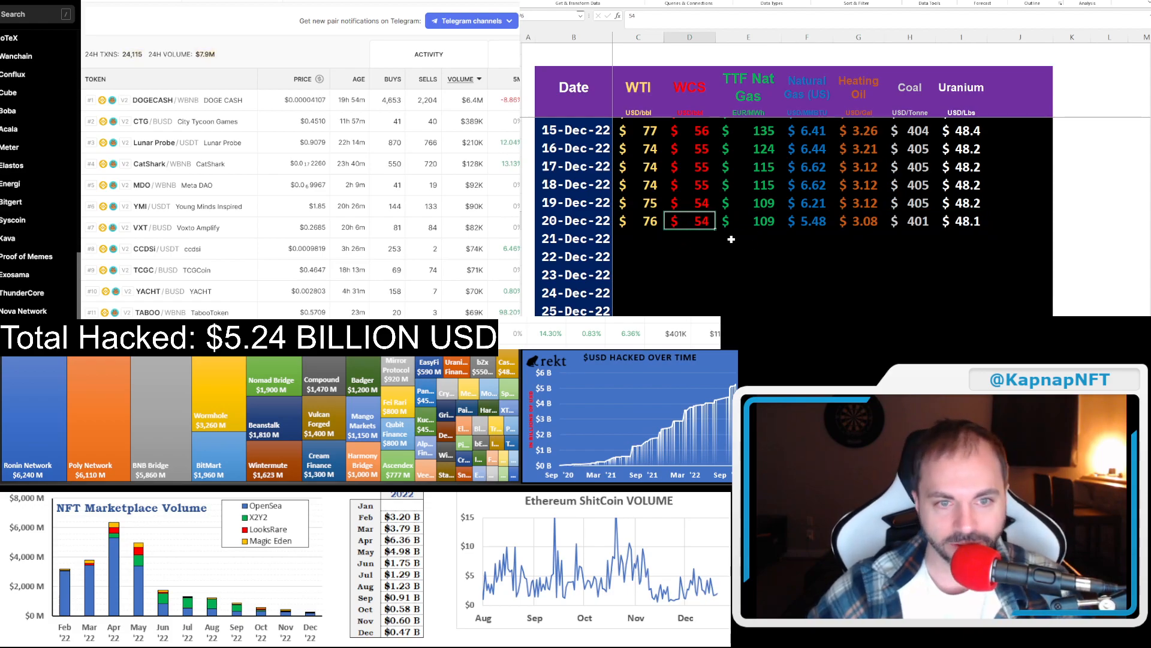
pyautogui.click(748, 202)
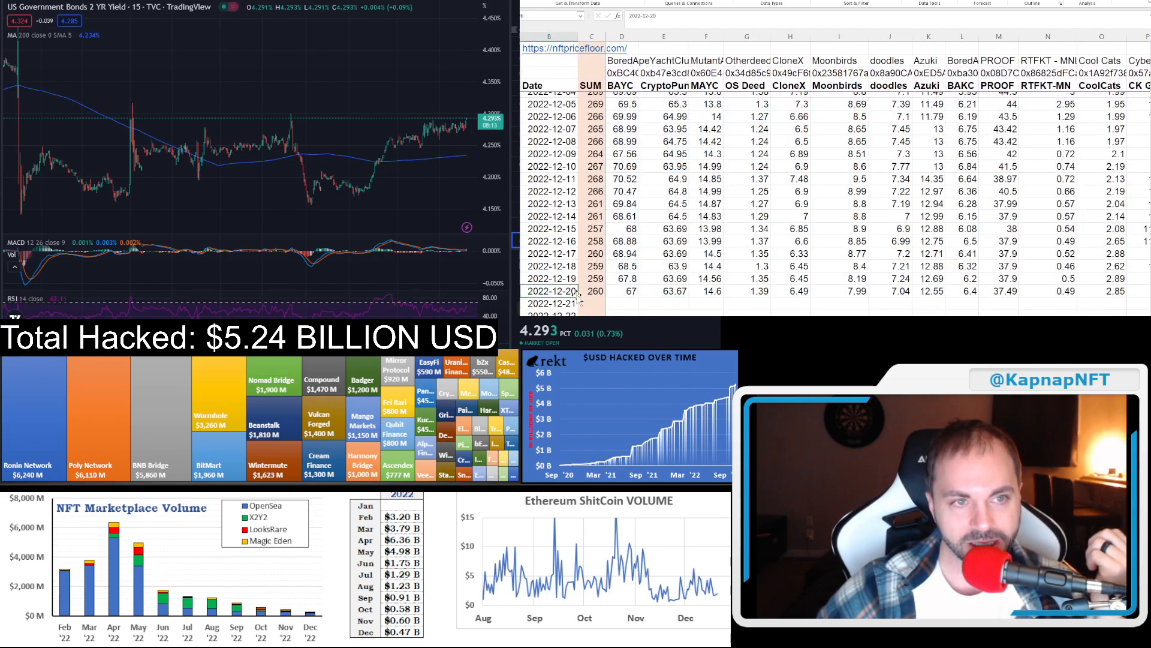
pyautogui.scroll(-3)
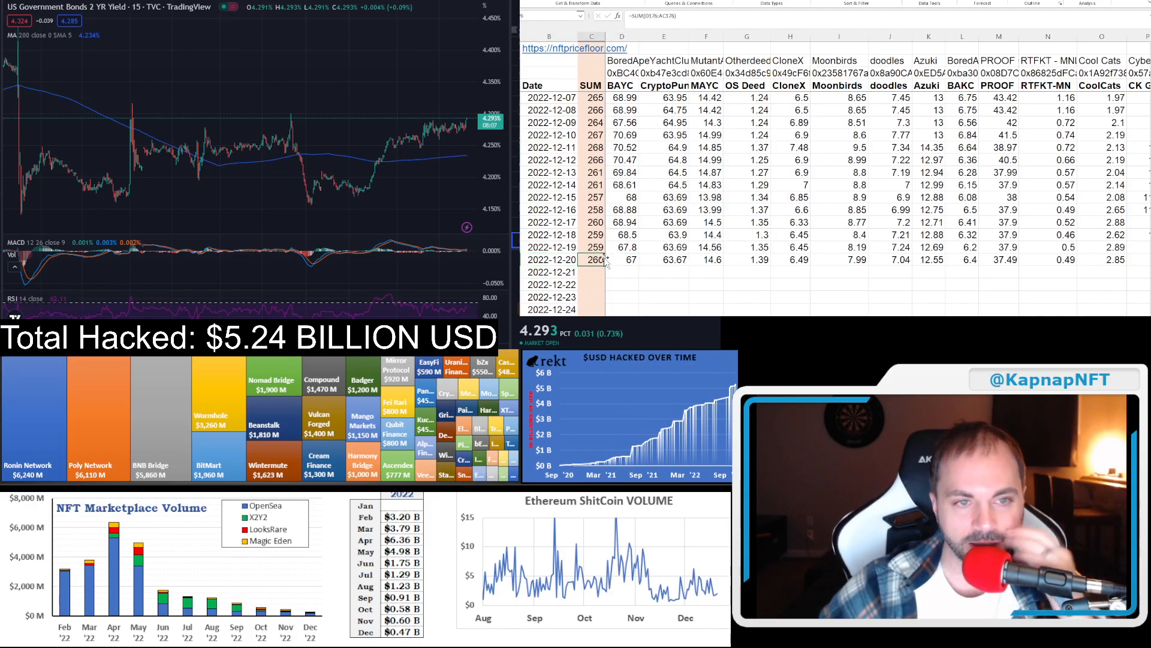
pyautogui.click(622, 259)
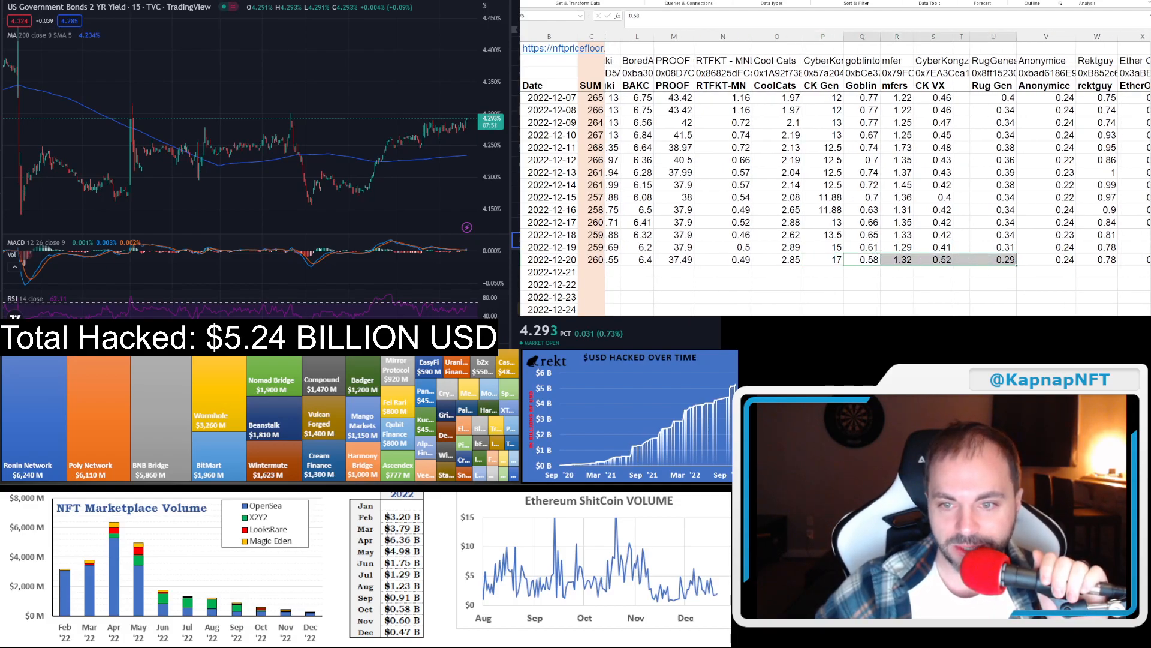
pyautogui.hscroll(3)
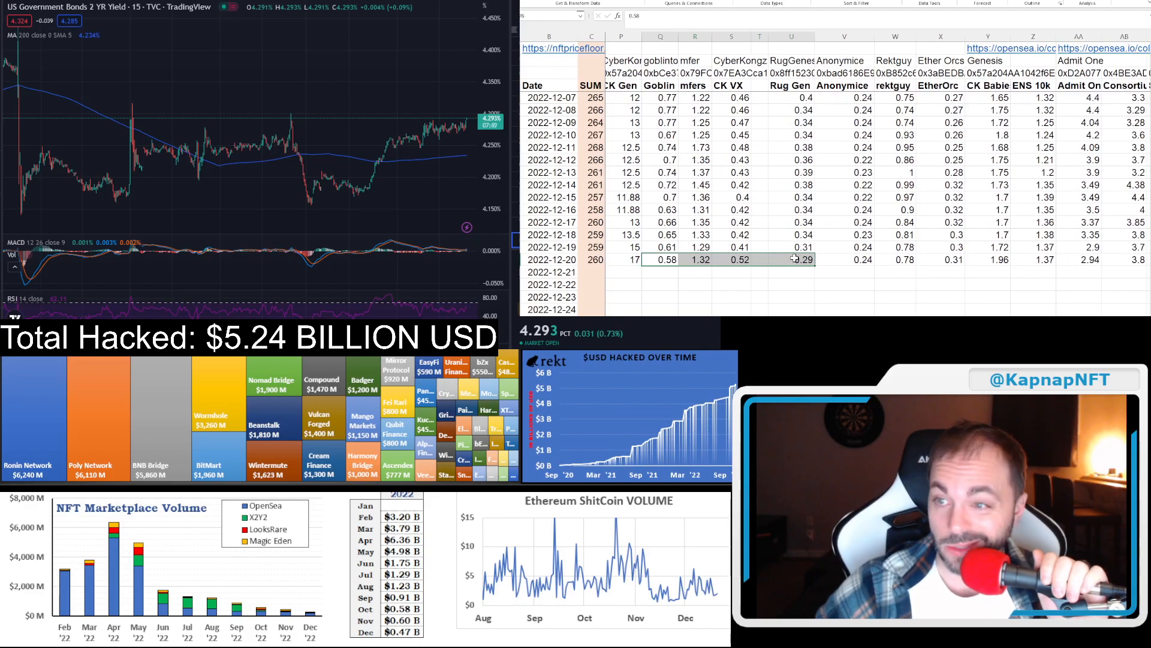
pyautogui.click(792, 259)
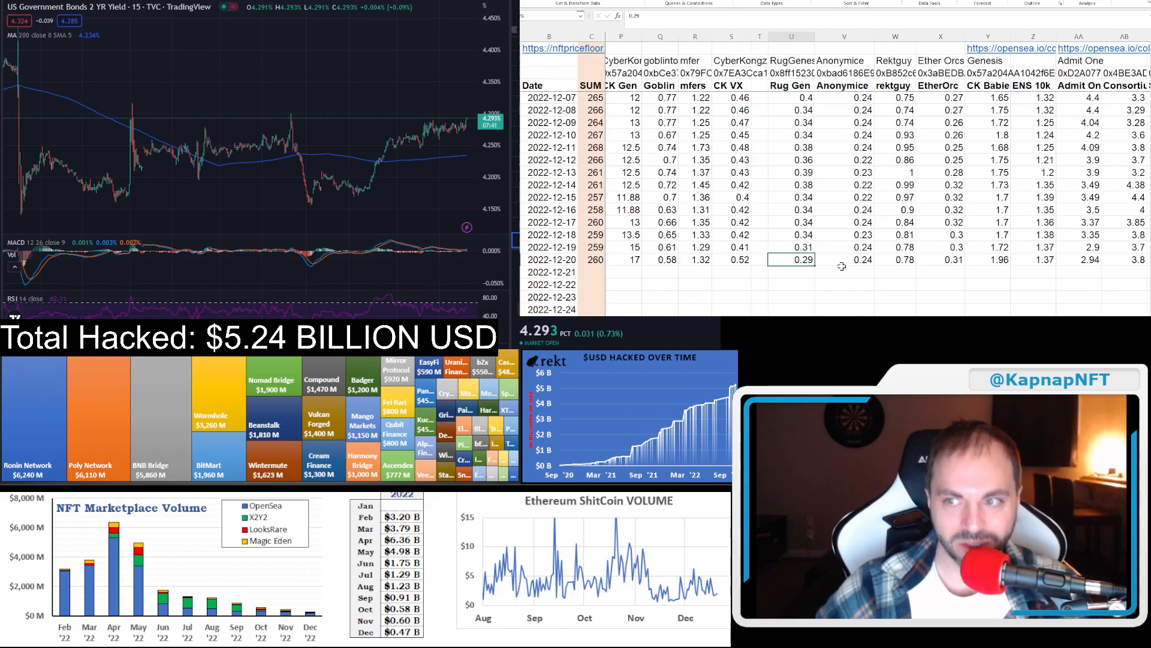
pyautogui.click(842, 259)
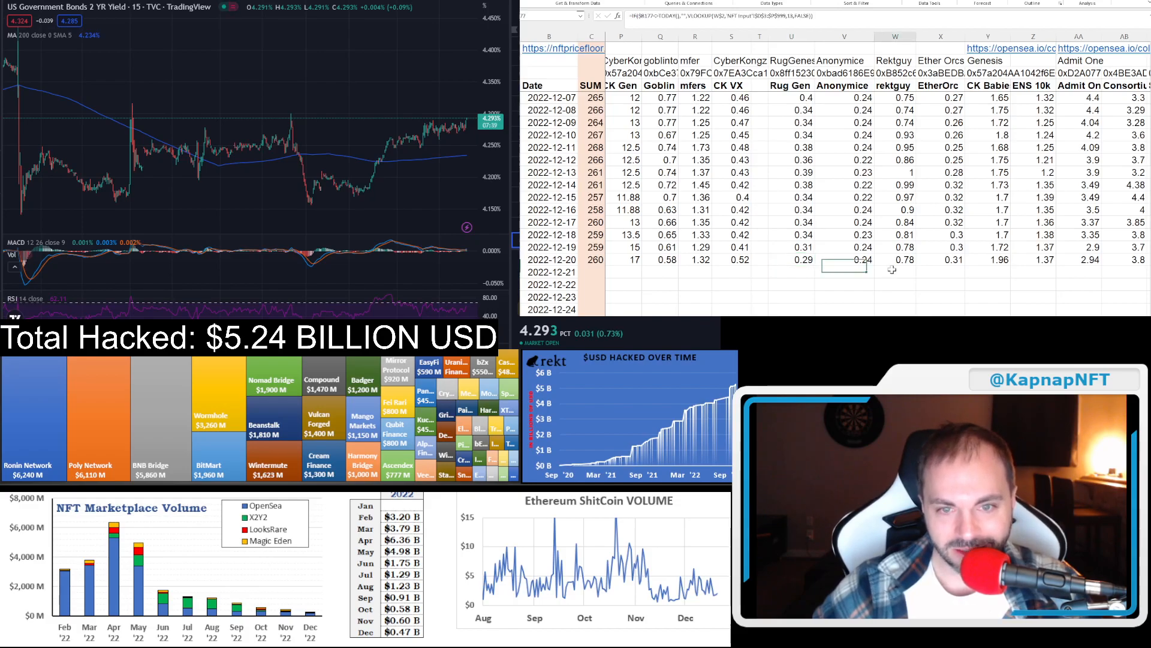
pyautogui.click(894, 259)
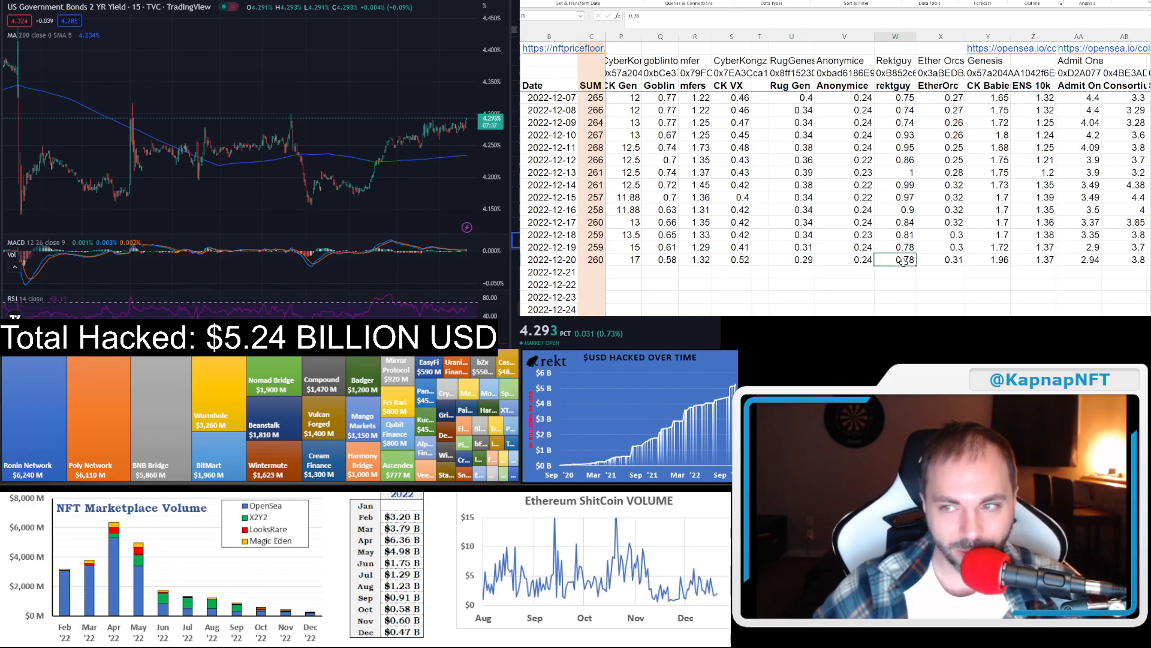
pyautogui.moveTo(924, 155)
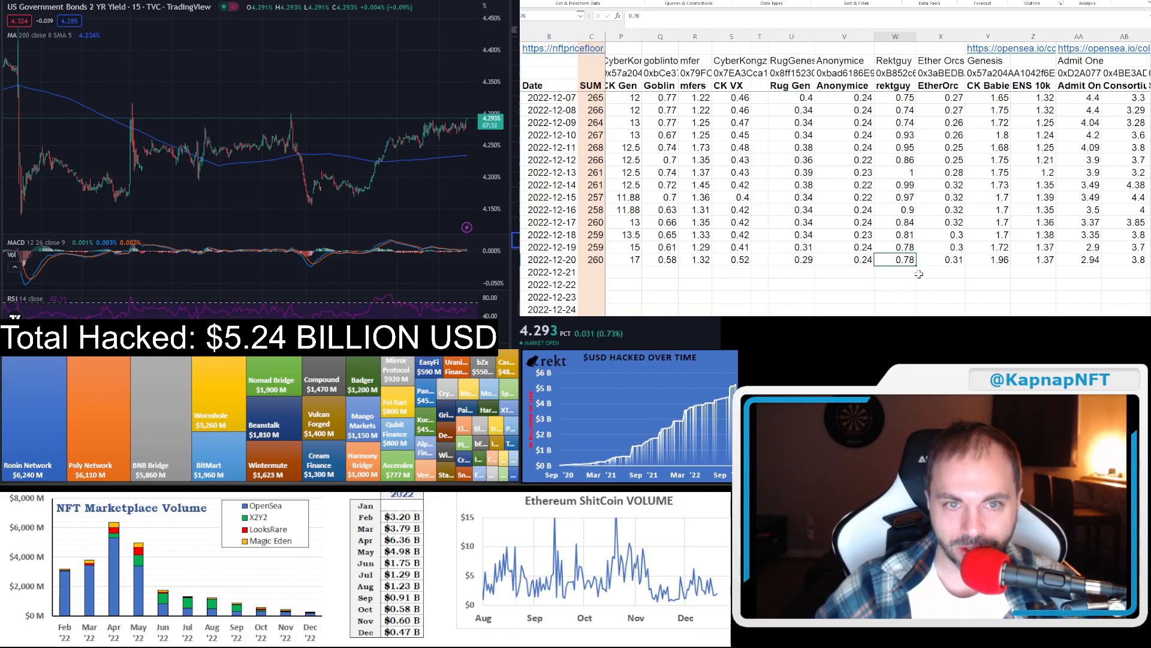
pyautogui.click(842, 259)
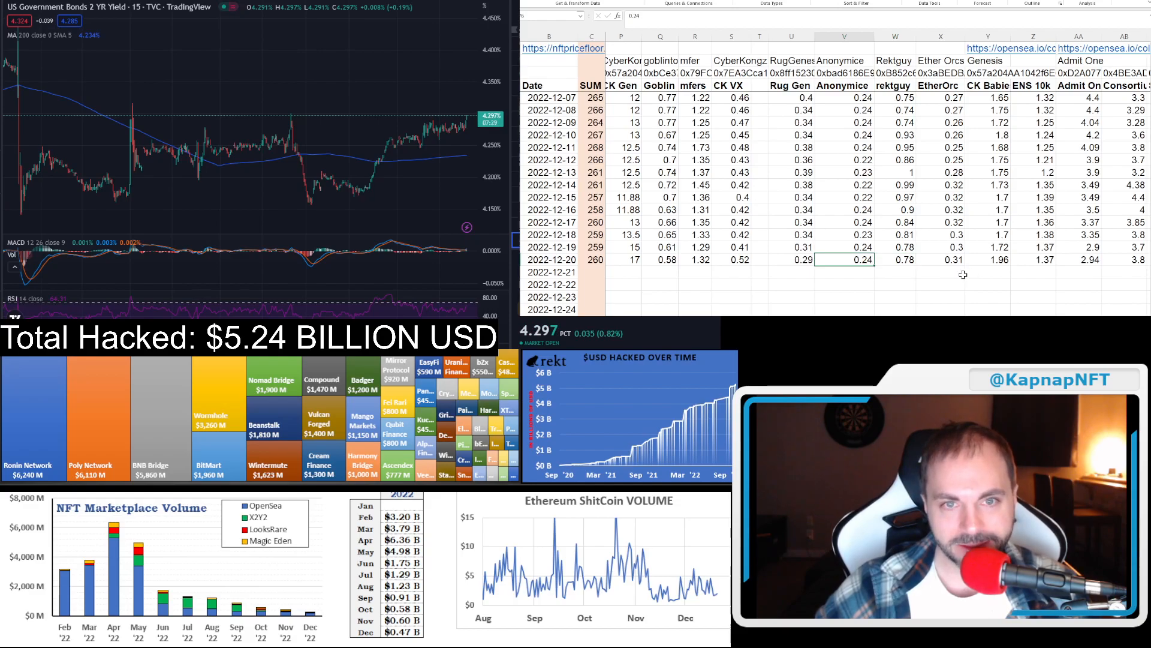
pyautogui.click(791, 259)
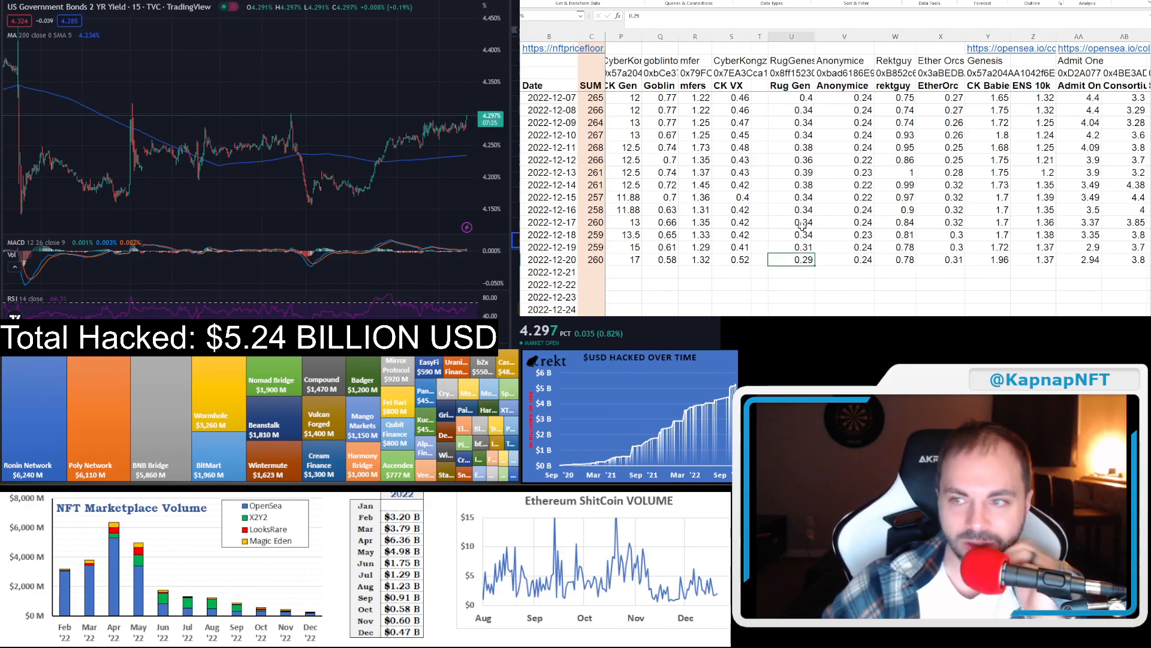
pyautogui.click(987, 259)
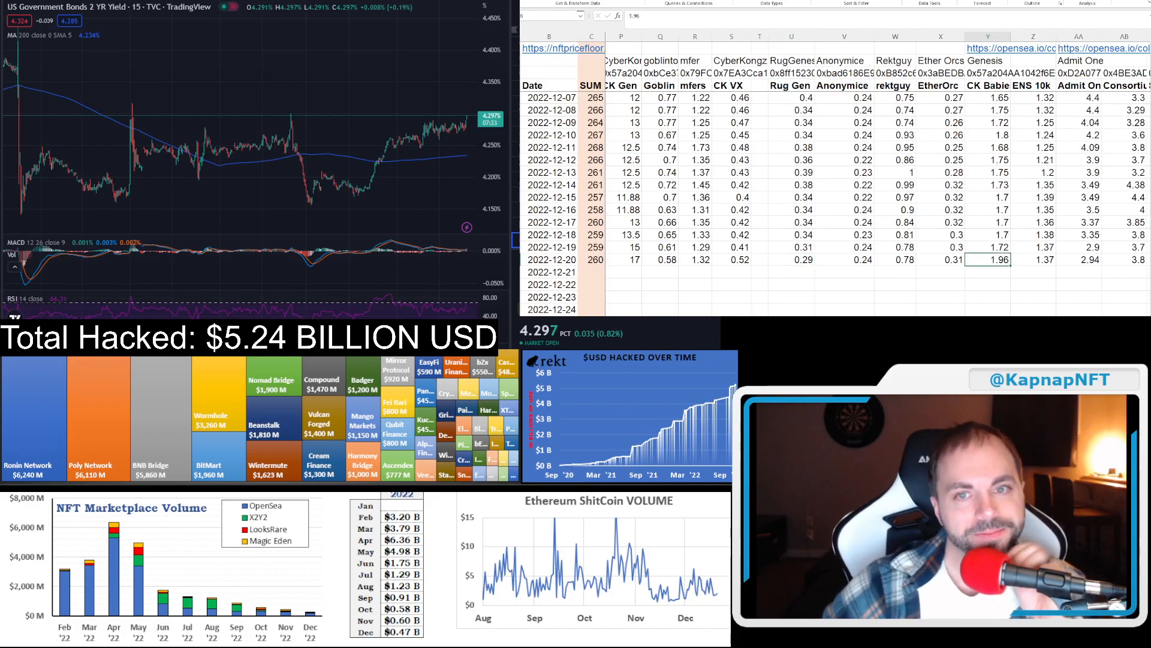